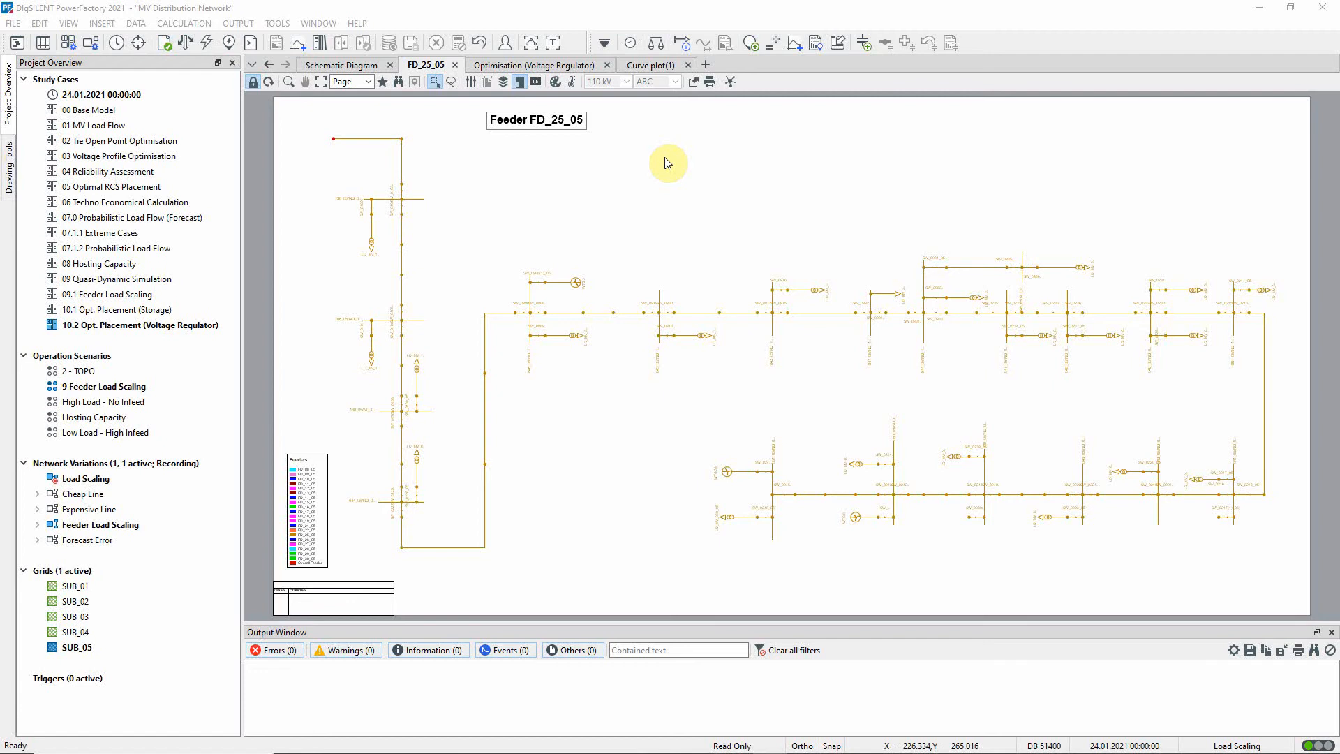
Run the quasi-dynamic simulation for the complete day 24.01.2021 at 15-minute steps
click(603, 42)
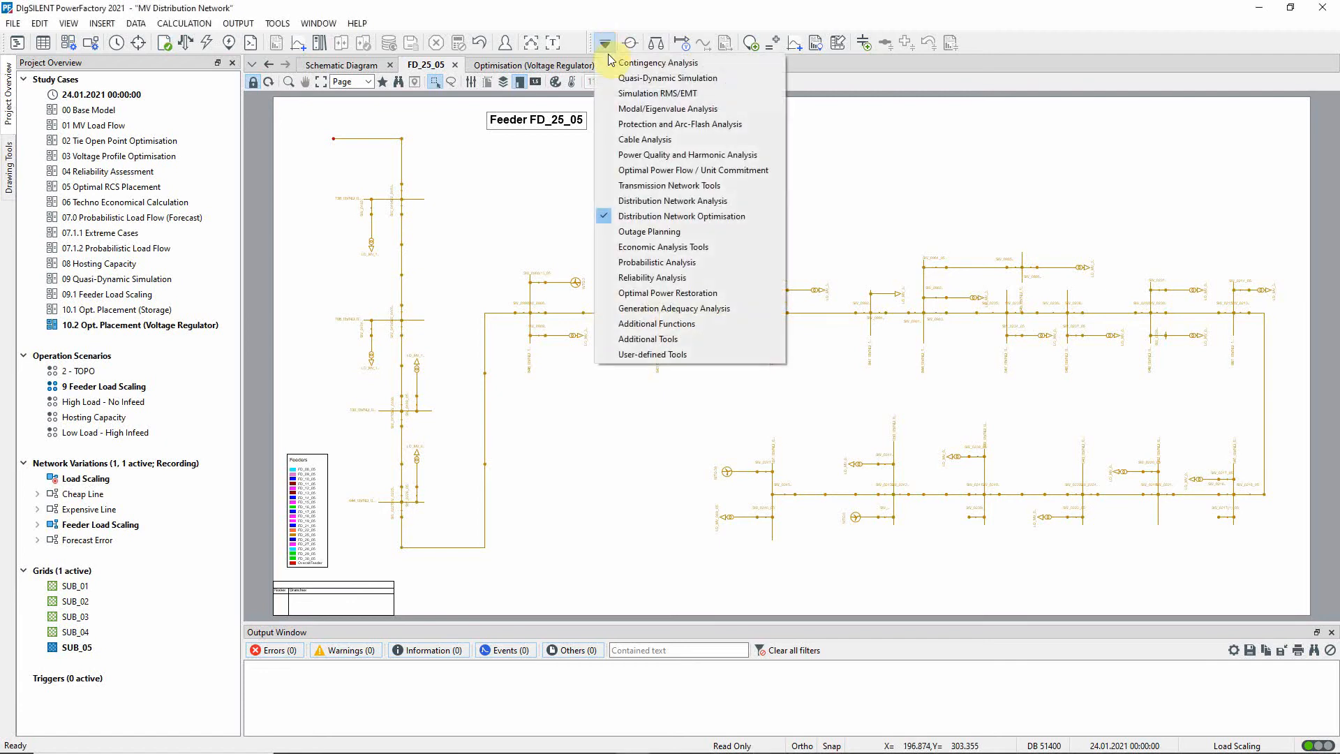
click(602, 42)
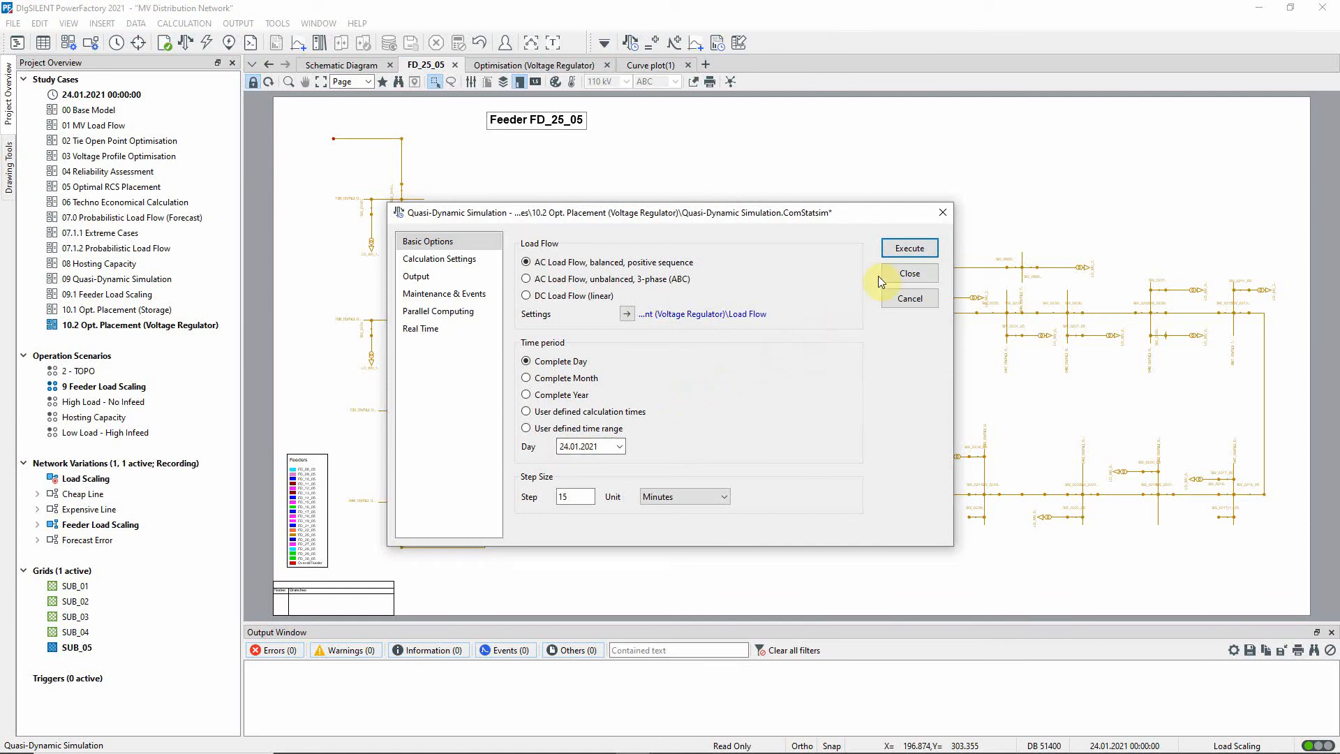
click(909, 247)
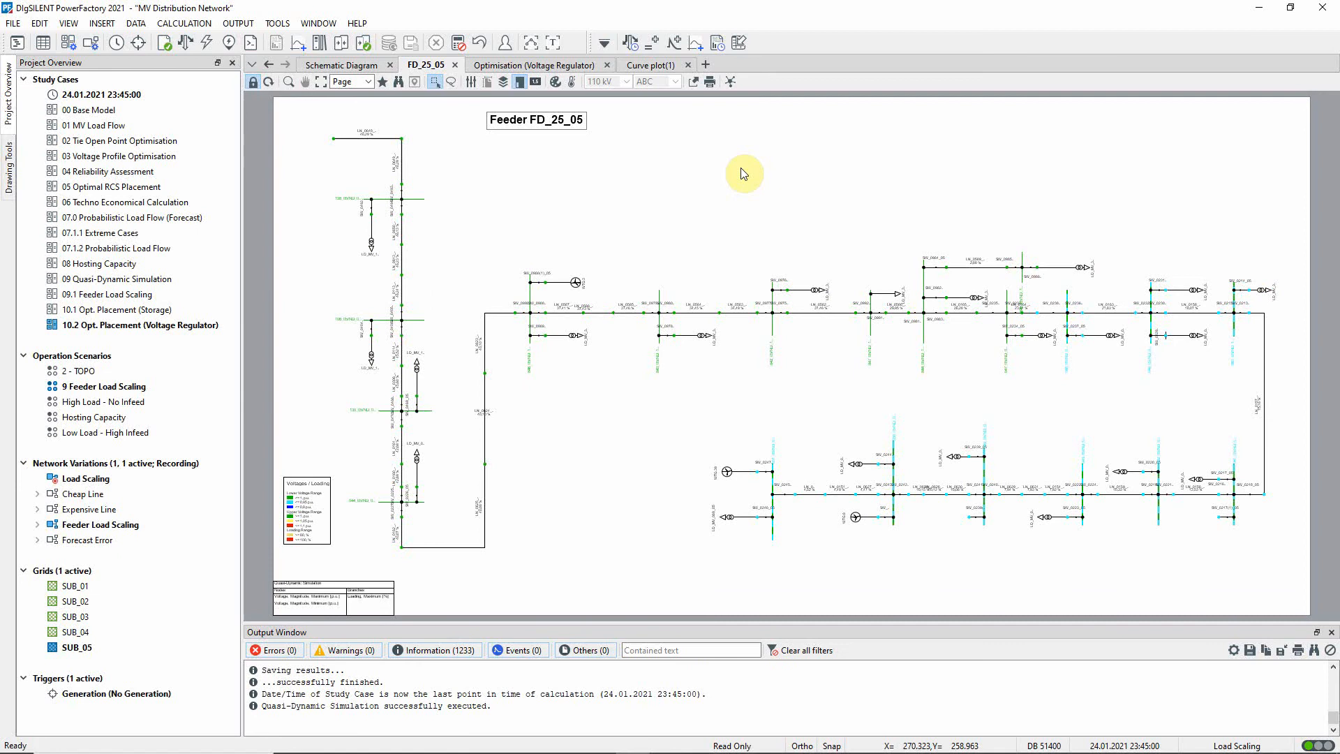
click(16, 42)
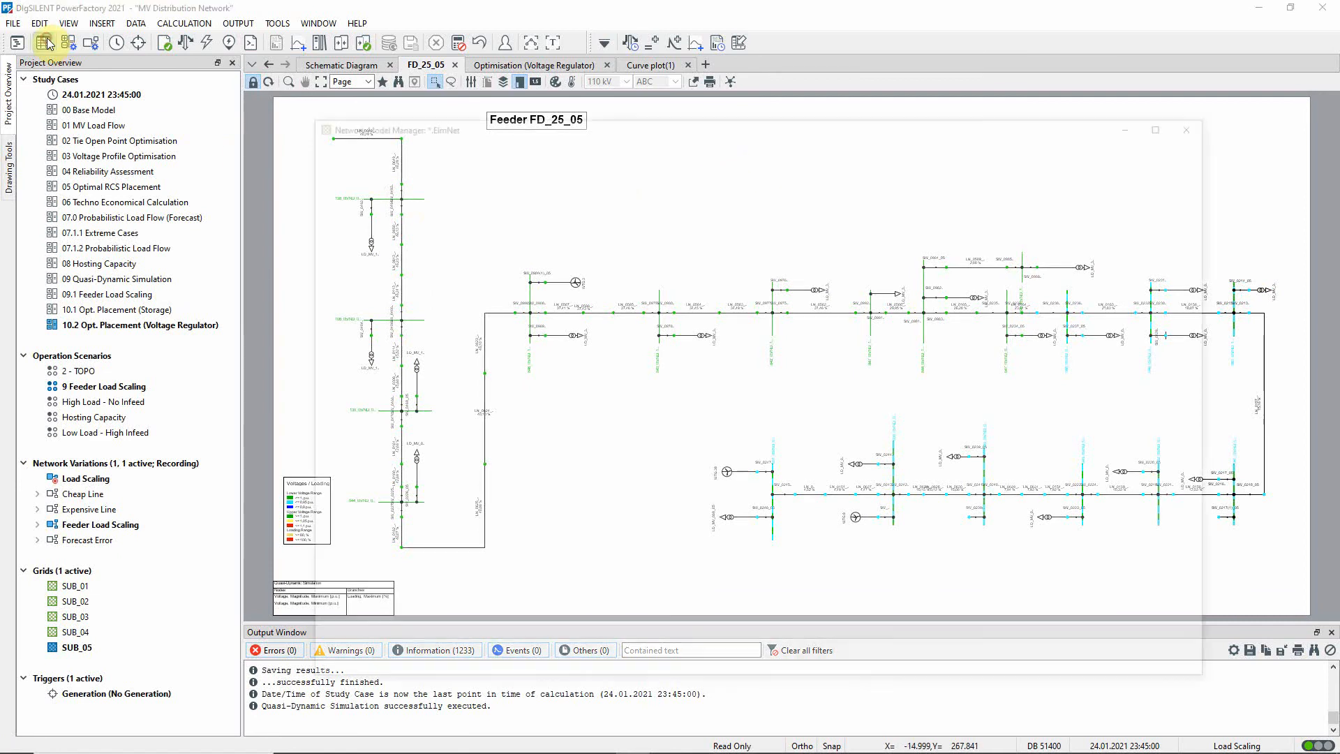
click(357, 241)
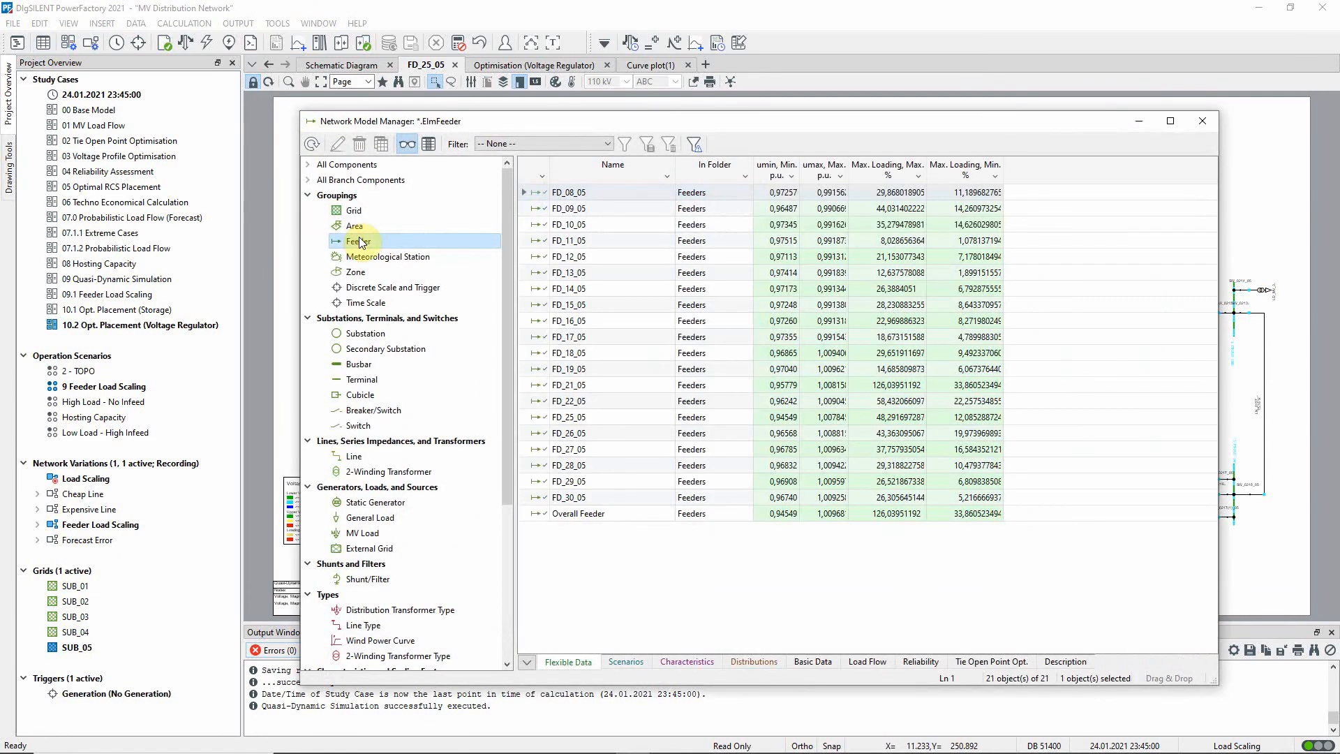
click(776, 171)
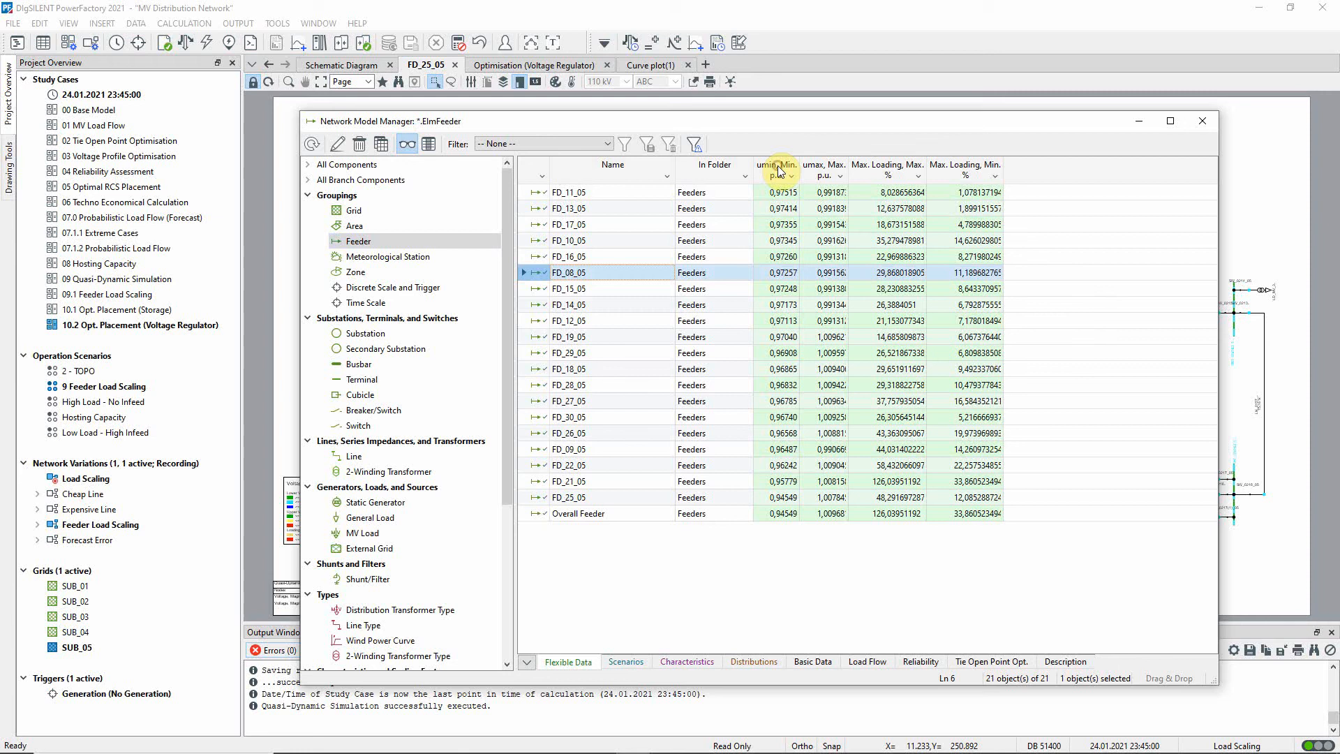
click(776, 169)
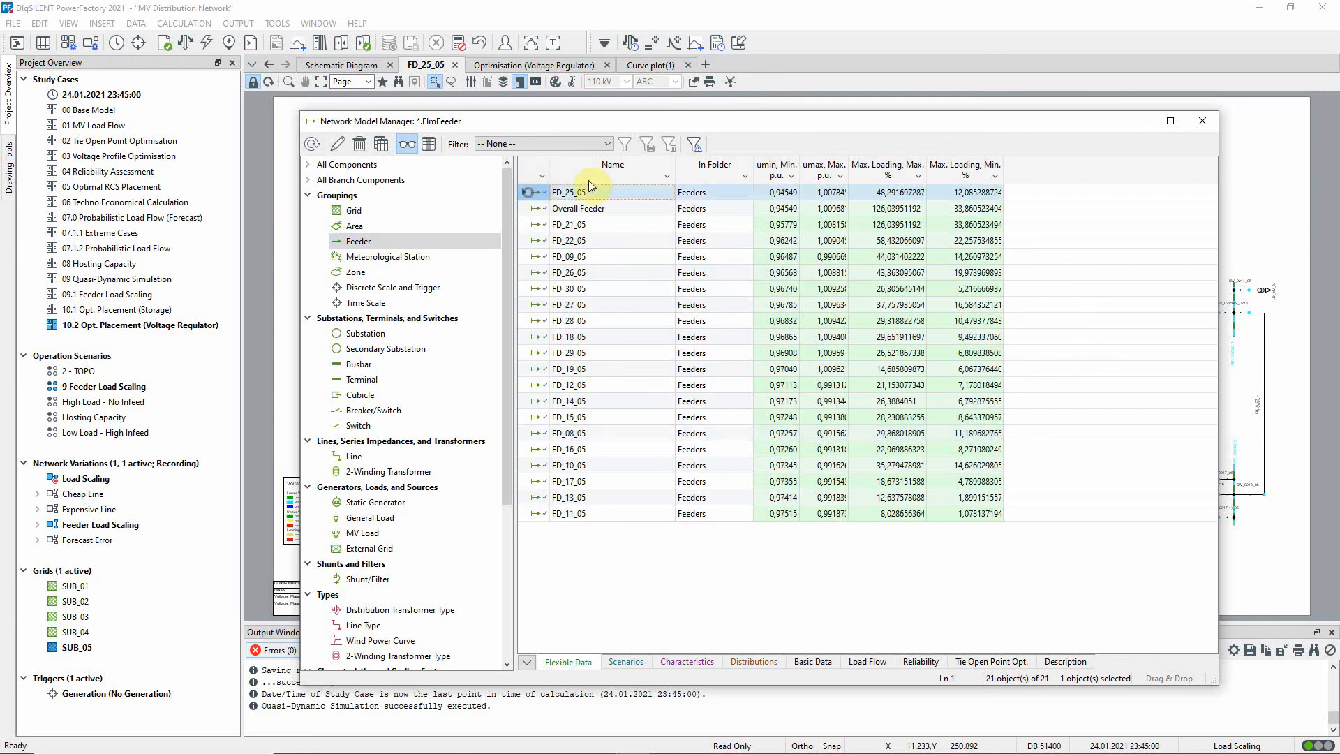
mouse_move(970, 137)
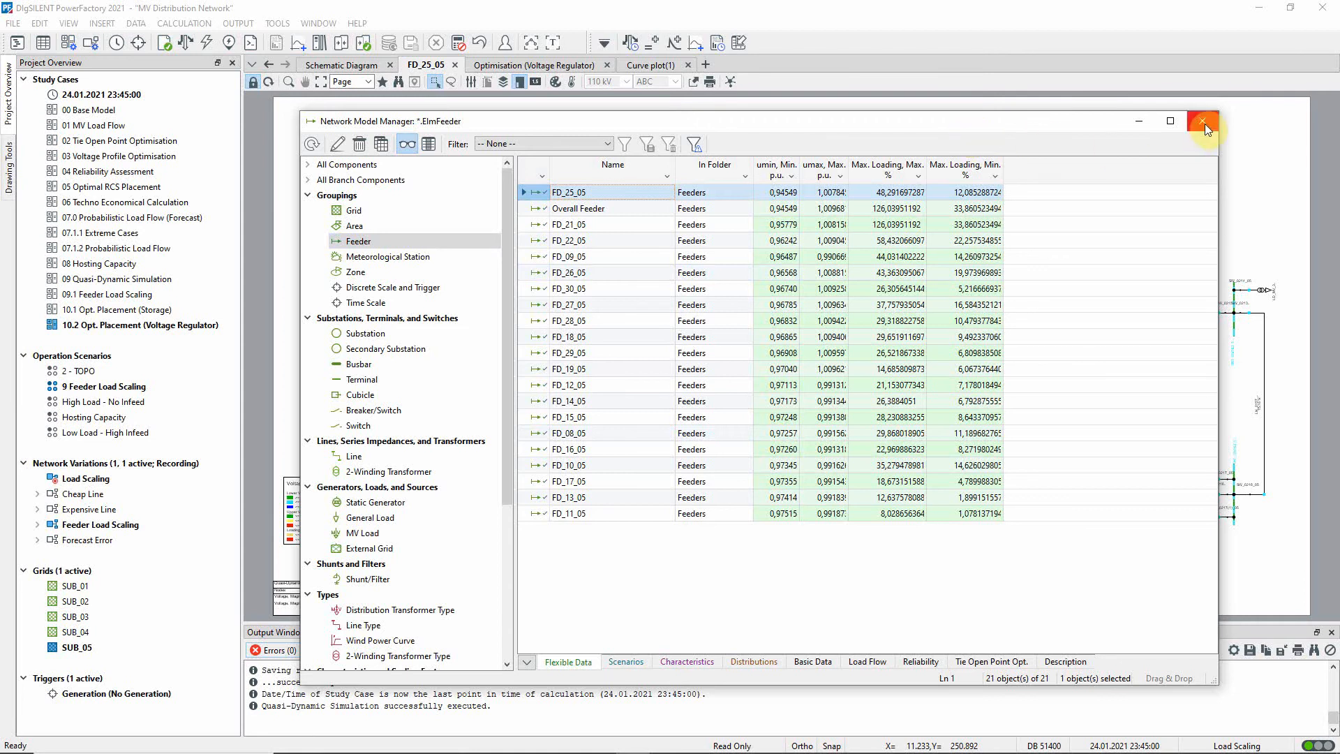
click(1202, 121)
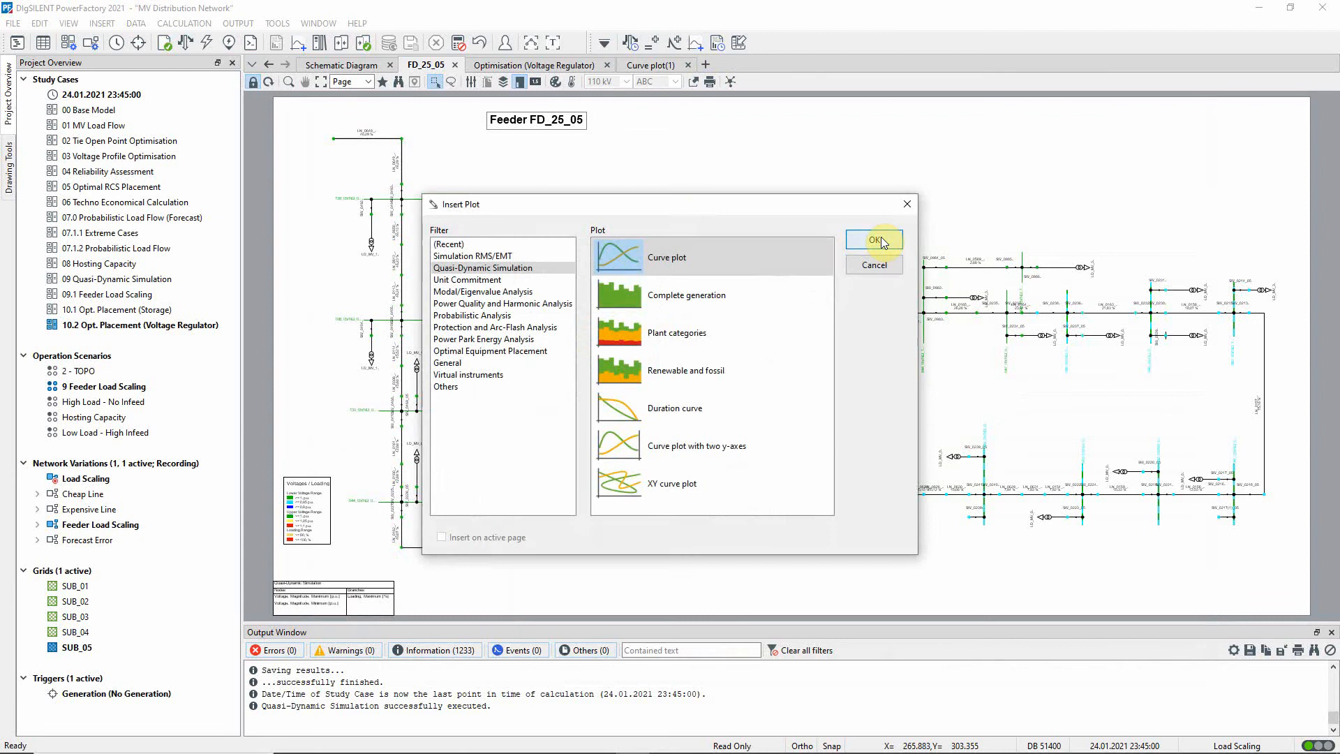
Insert a curve plot of feeder FD_25_05's minimum voltage c:umin over the day
click(872, 240)
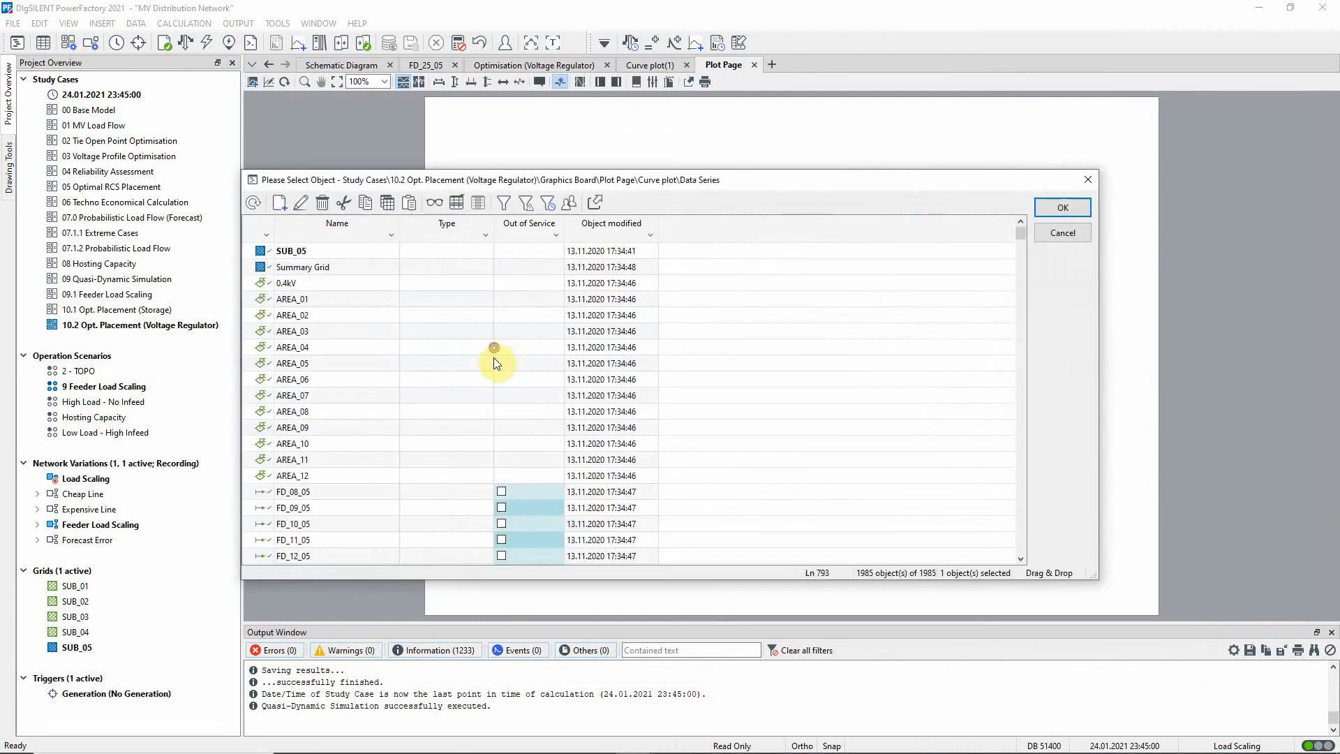
scroll(down, 3)
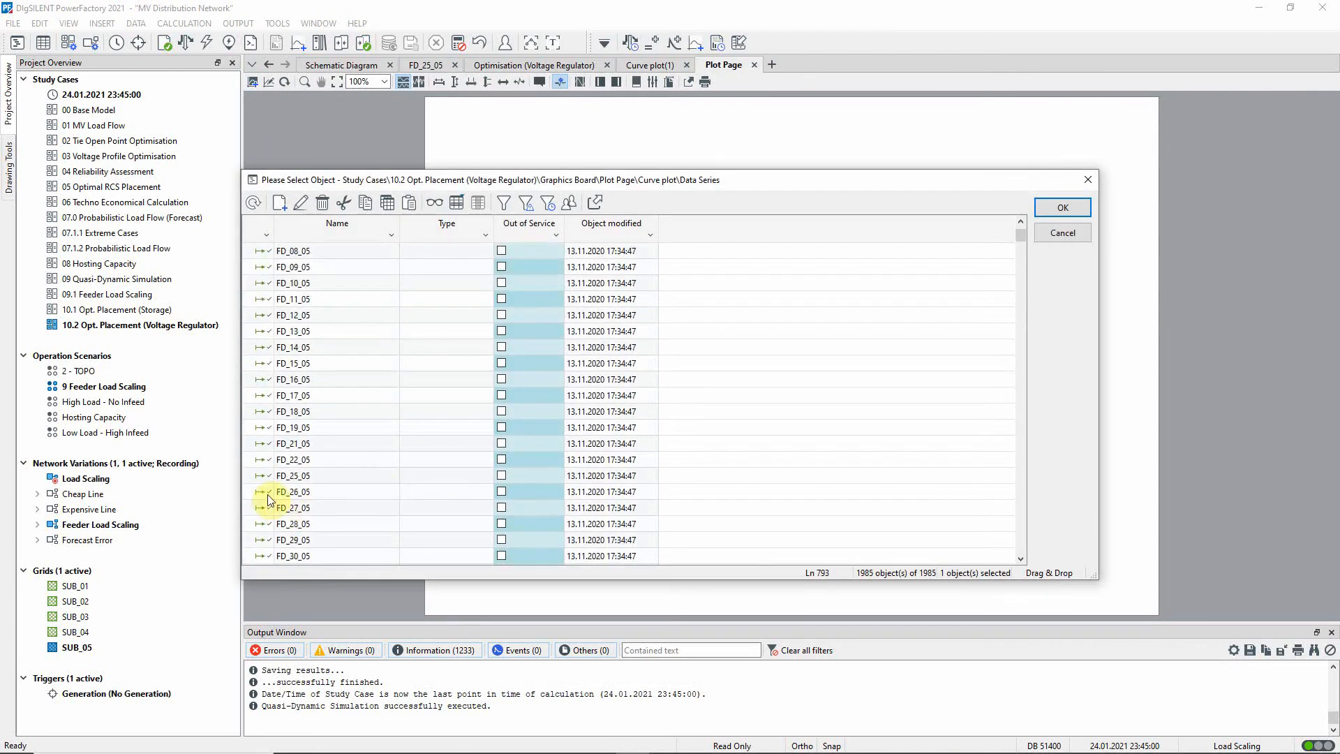
click(1062, 206)
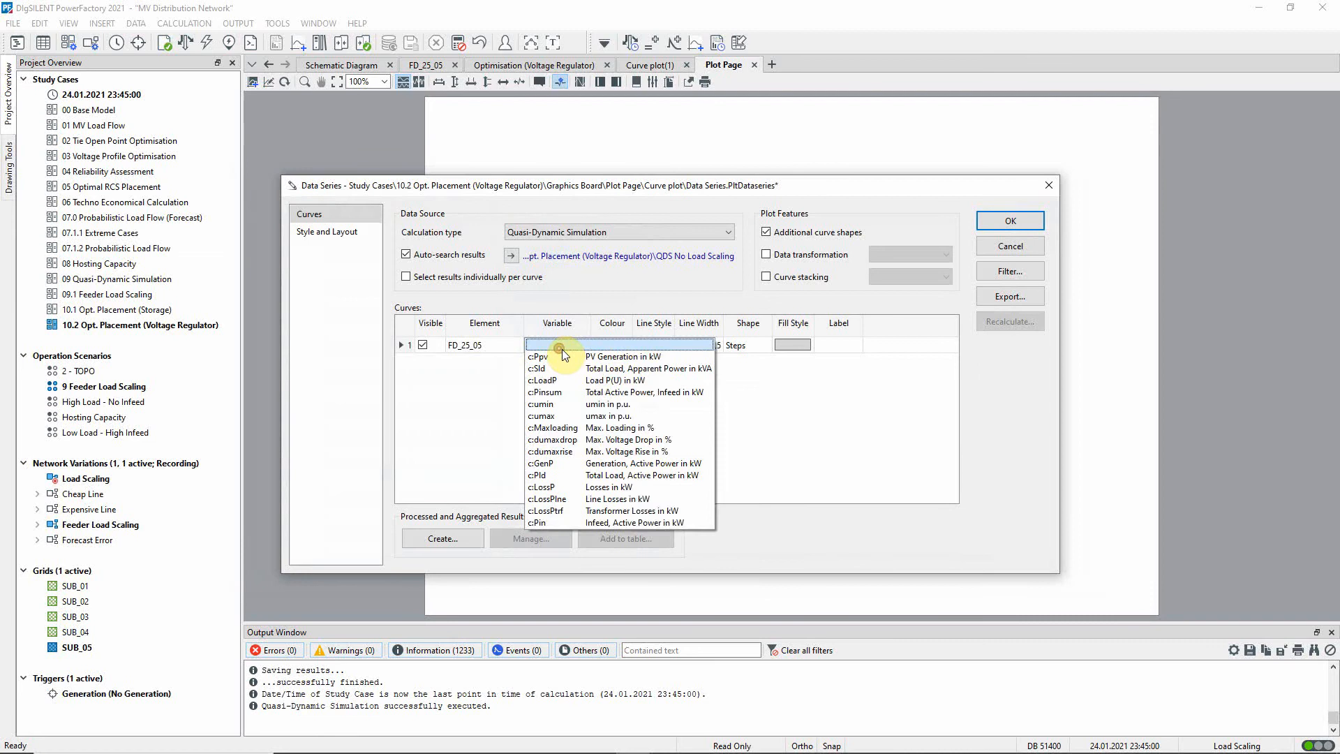
click(540, 403)
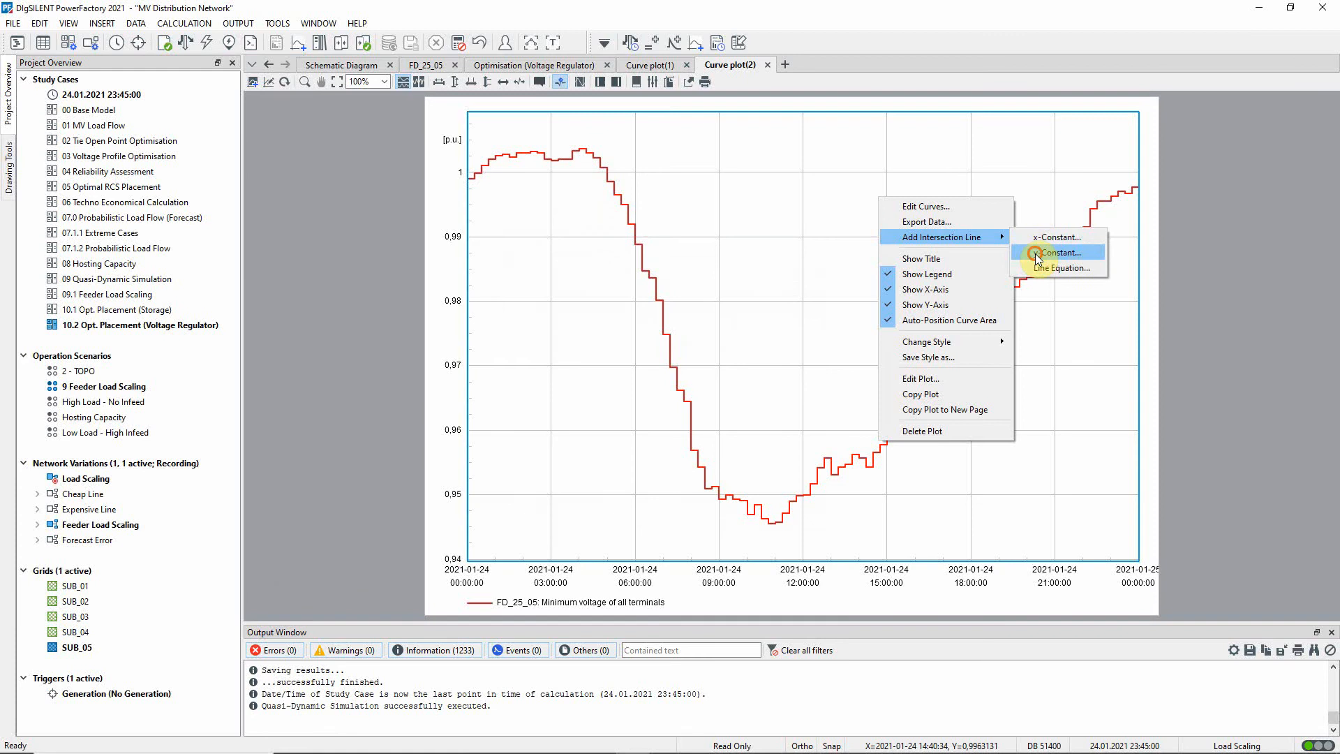
Add a y-constant intersection line at 0.96 p.u. to the voltage plot
click(1061, 252)
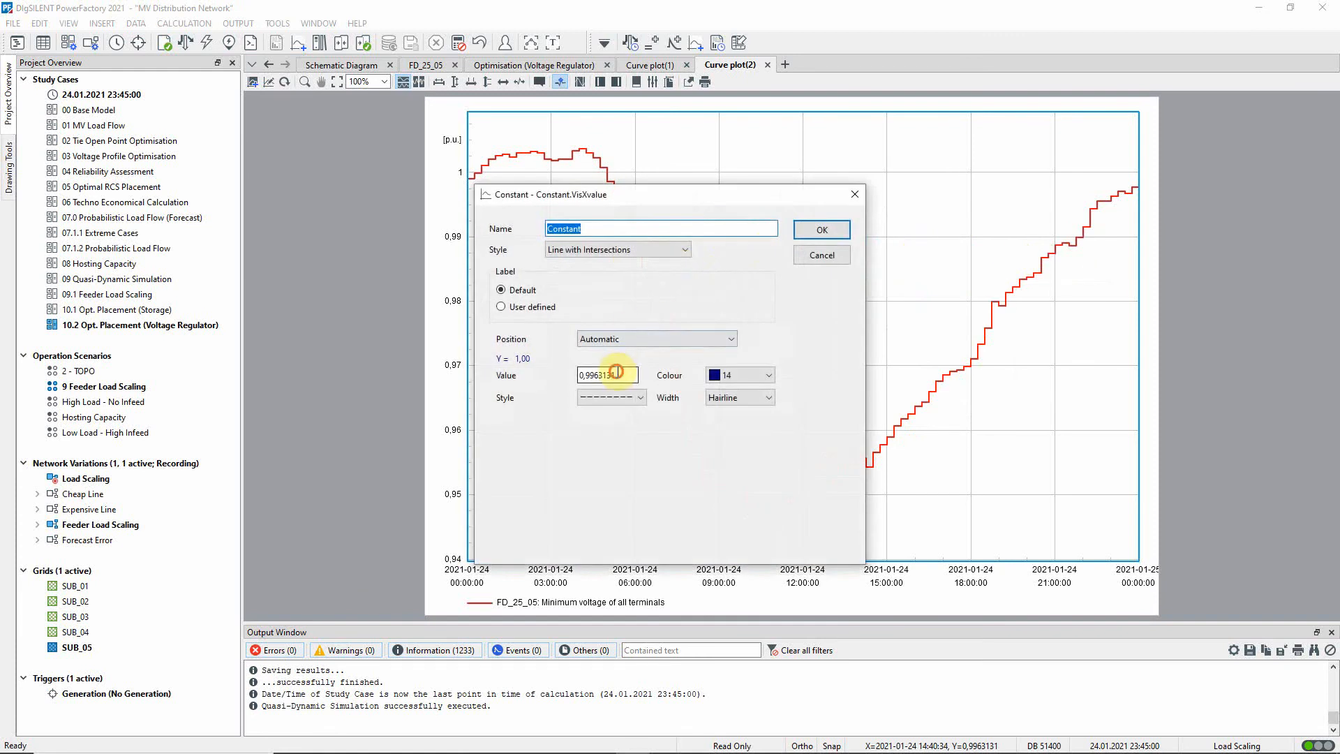
triple_click(606, 374)
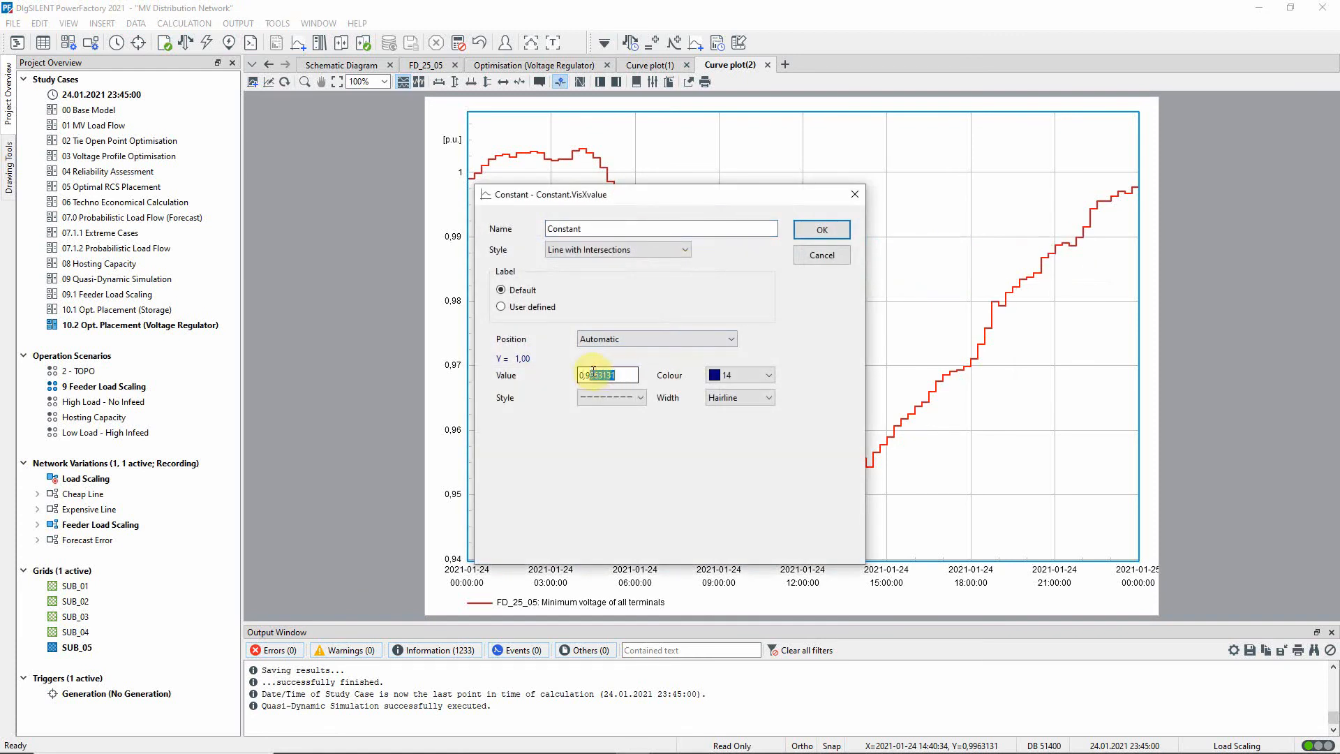
click(819, 229)
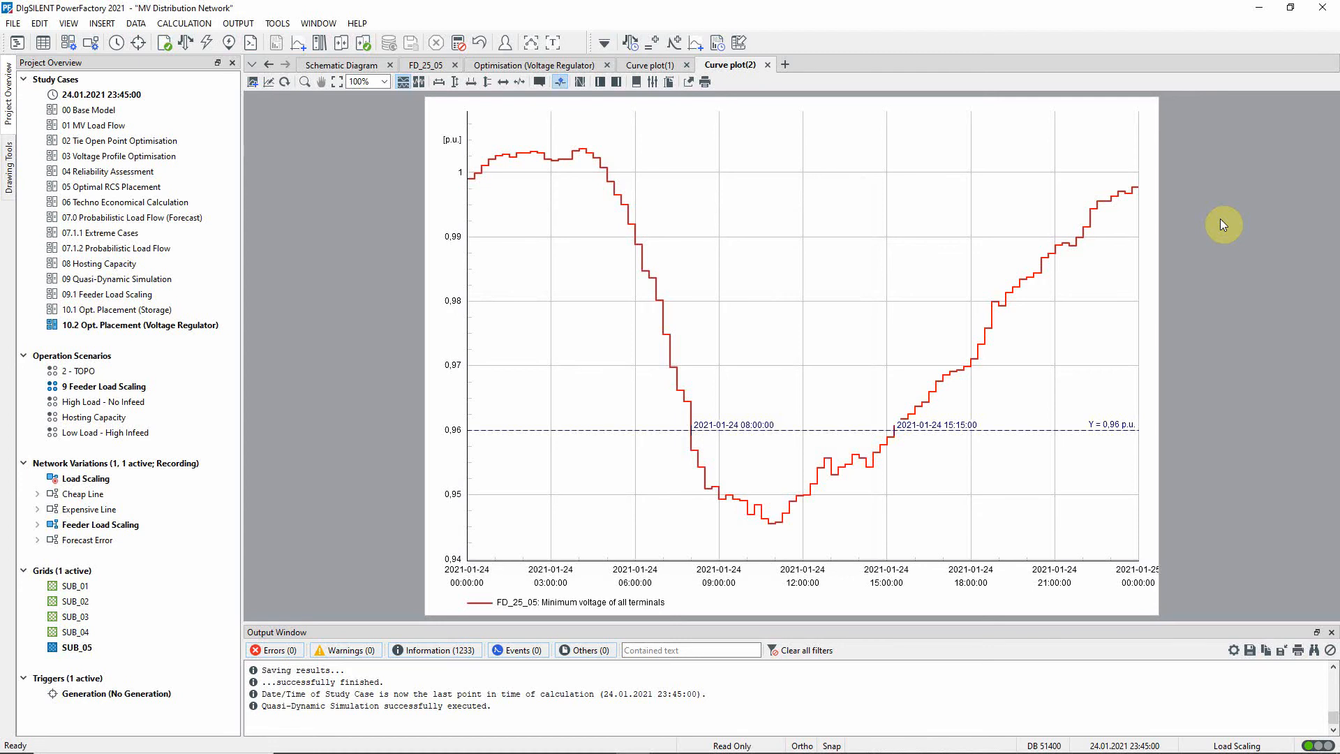
mouse_move(510, 107)
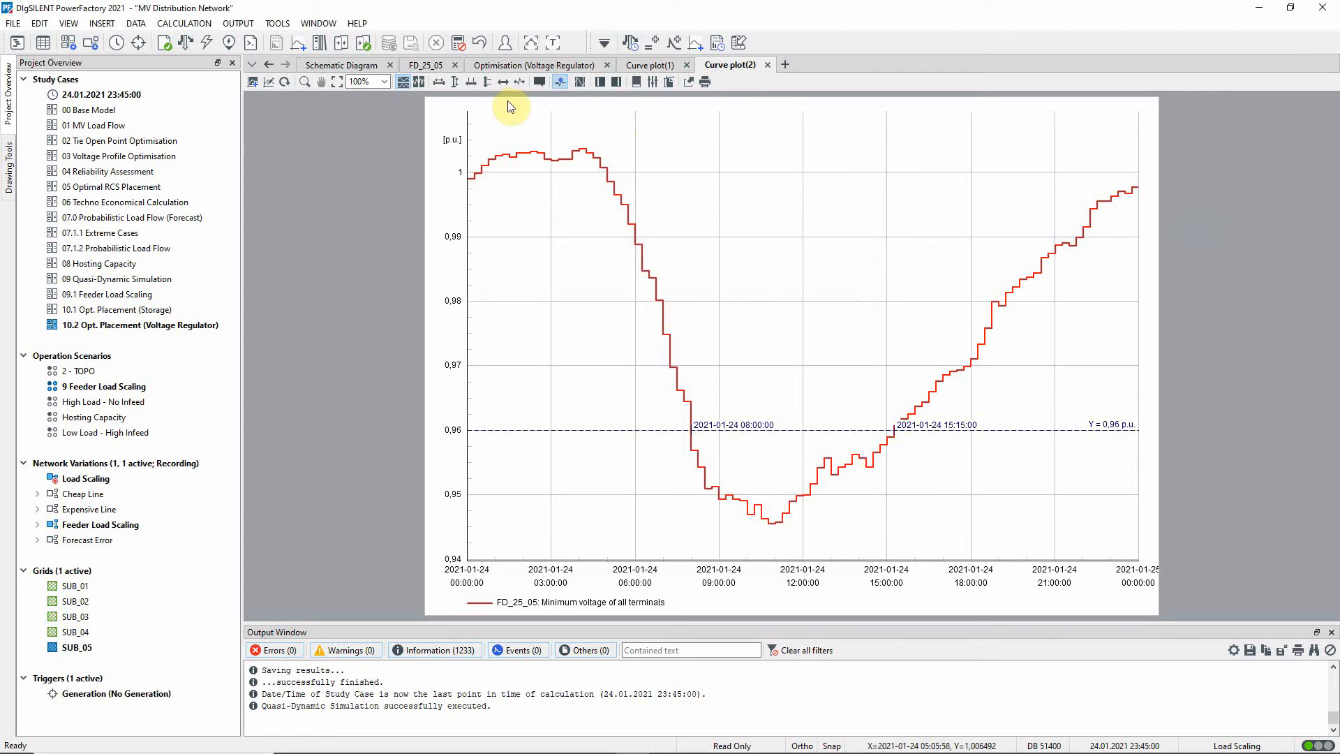
From the FD_25_05 diagram, open Optimal Equipment Placement in the Distribution Network Optimisation toolbox
click(427, 65)
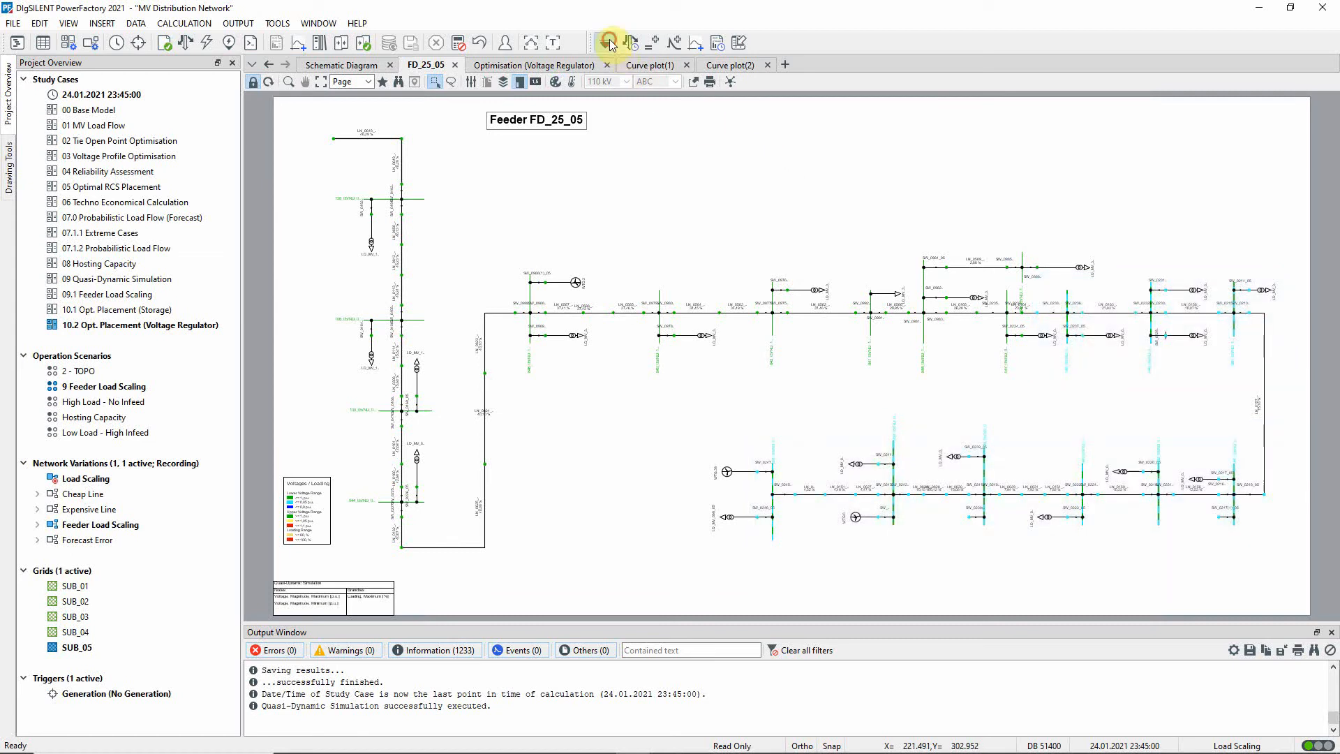
click(609, 42)
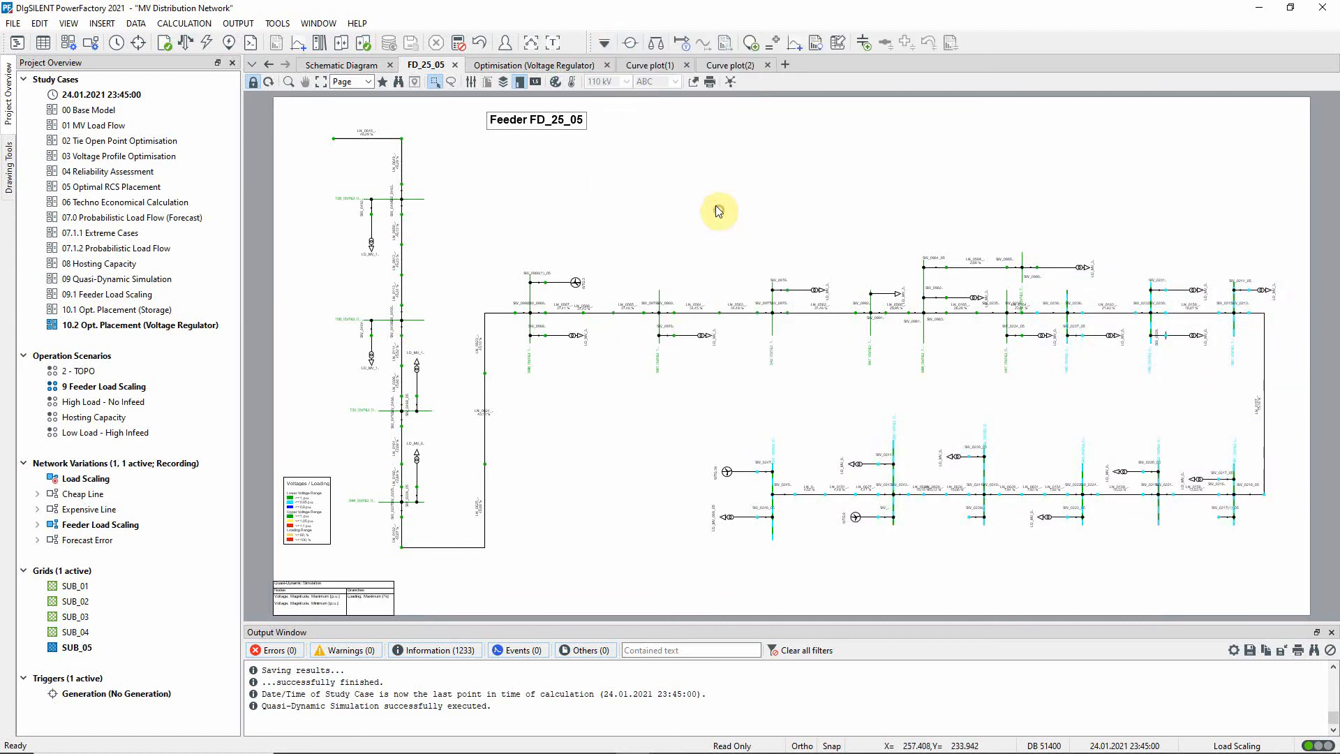
mouse_move(751, 42)
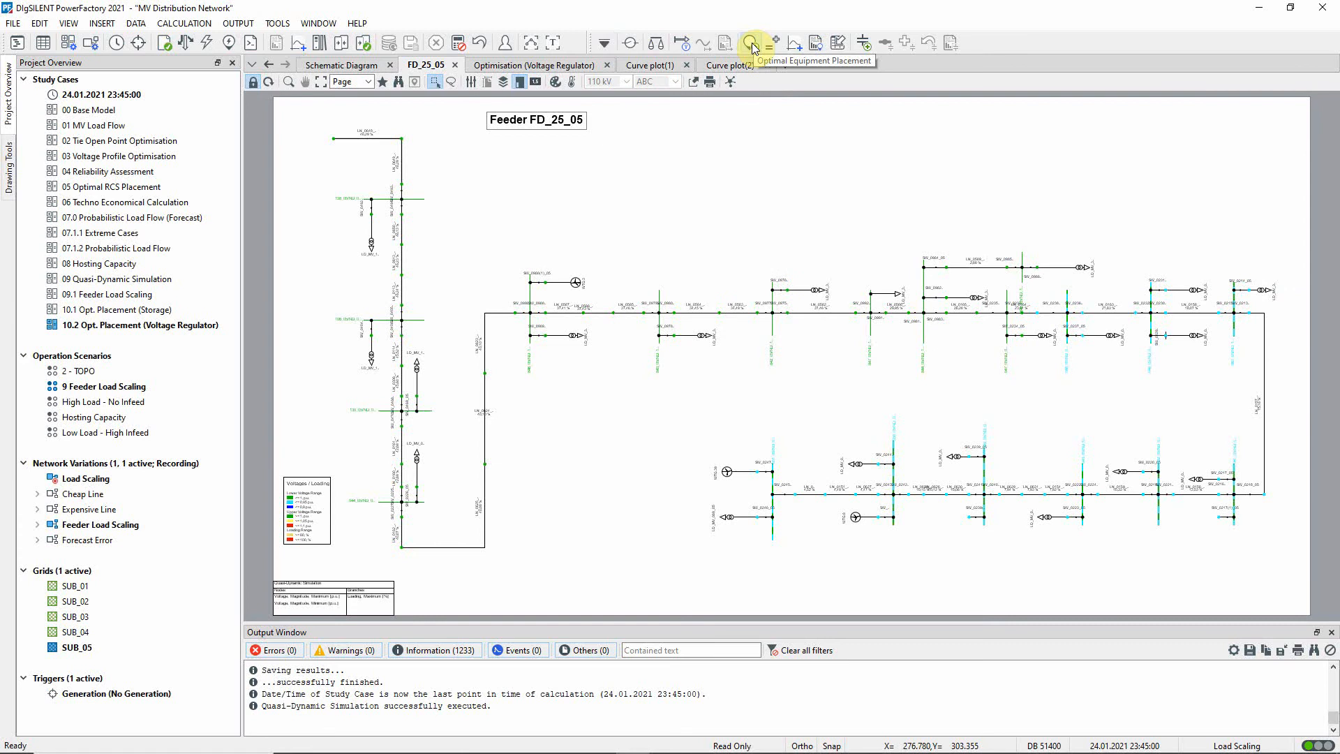
click(753, 42)
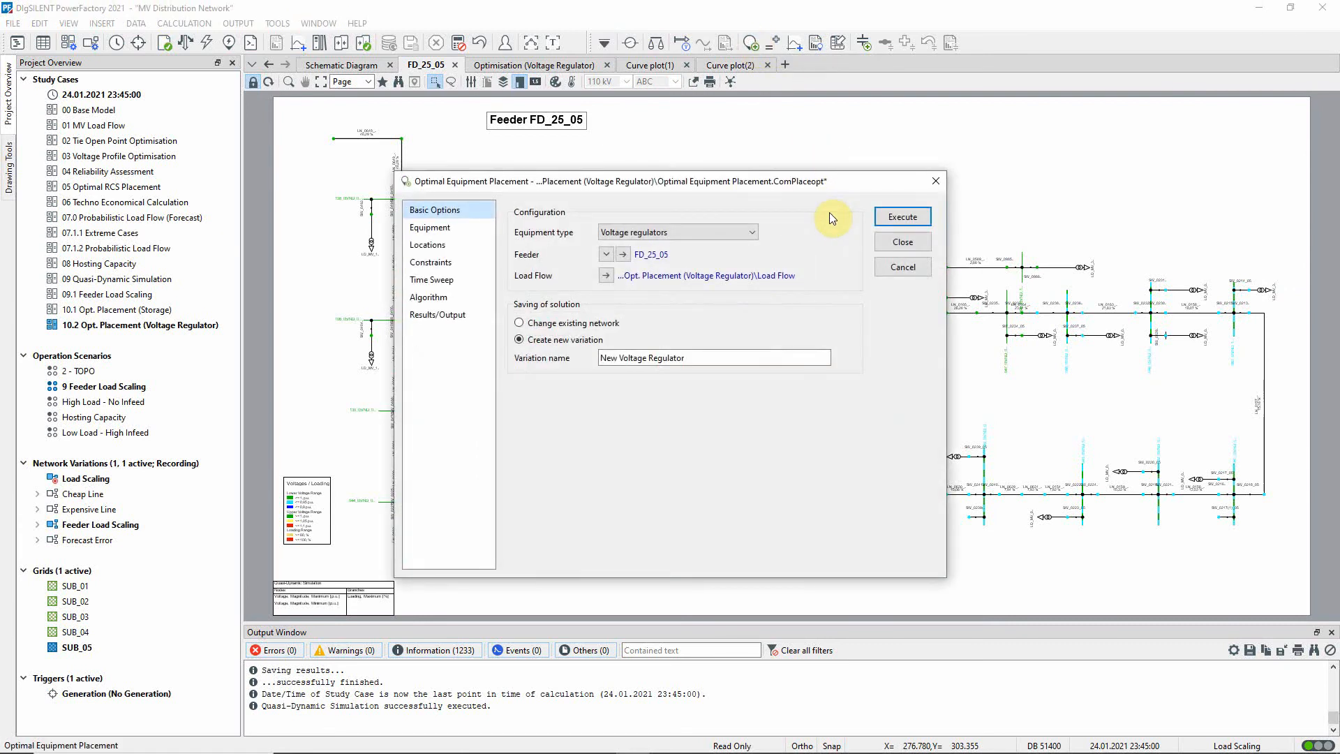
Review the Step-Voltage Regulator candidate's 0–3 units and 50,000 EUR installation cost, closing without changes
click(675, 232)
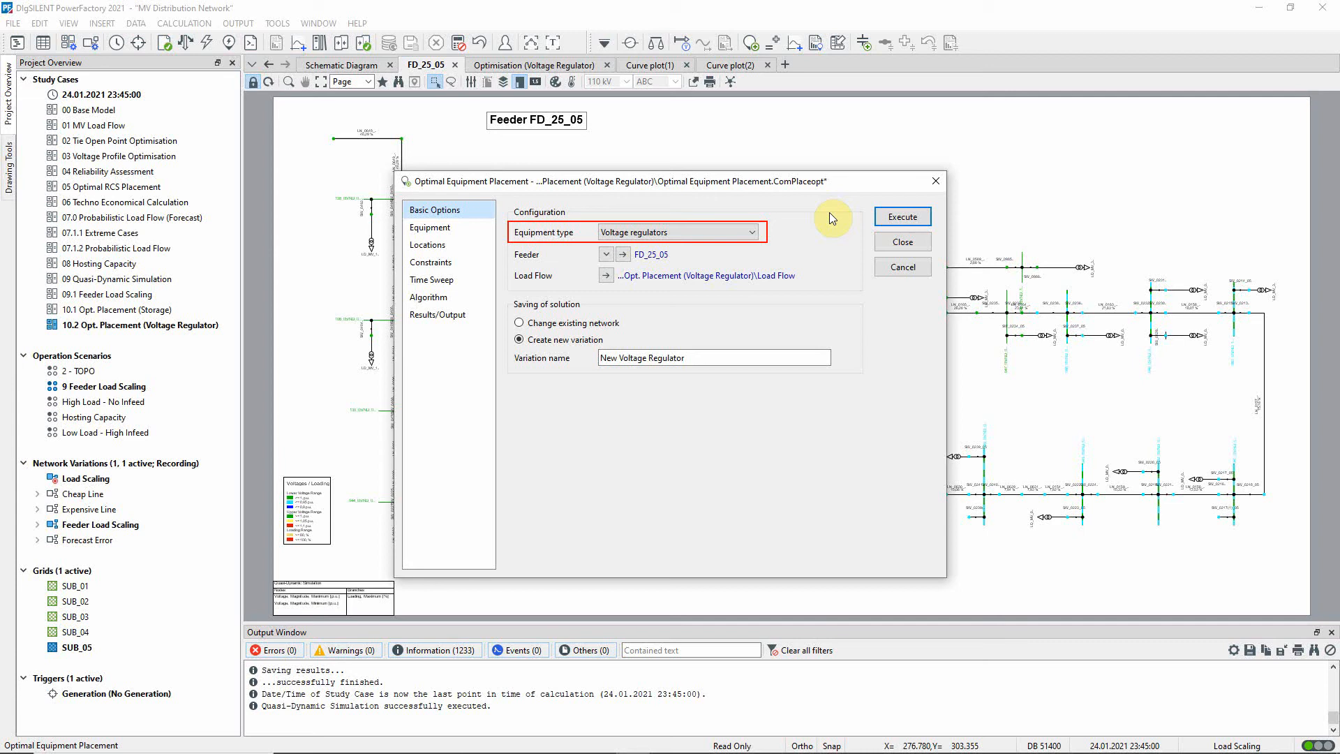
click(560, 254)
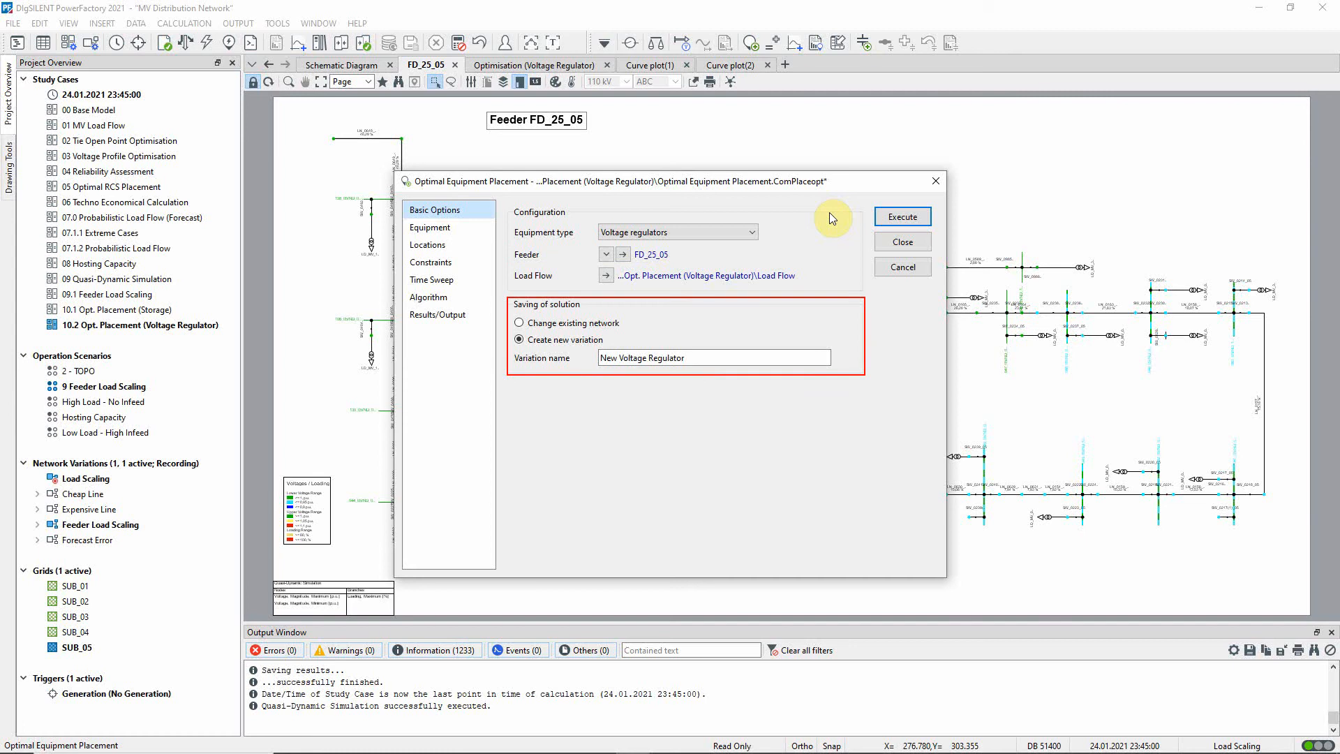
click(429, 227)
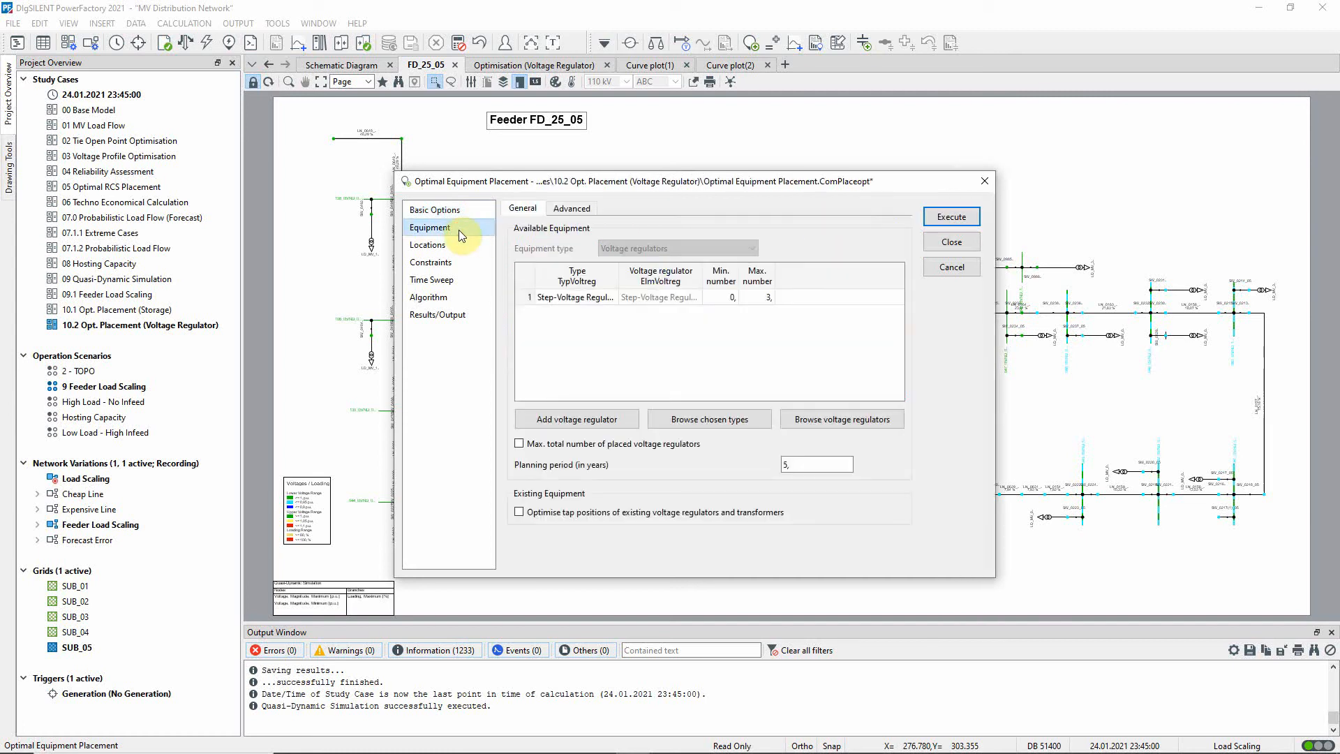
mouse_move(669, 319)
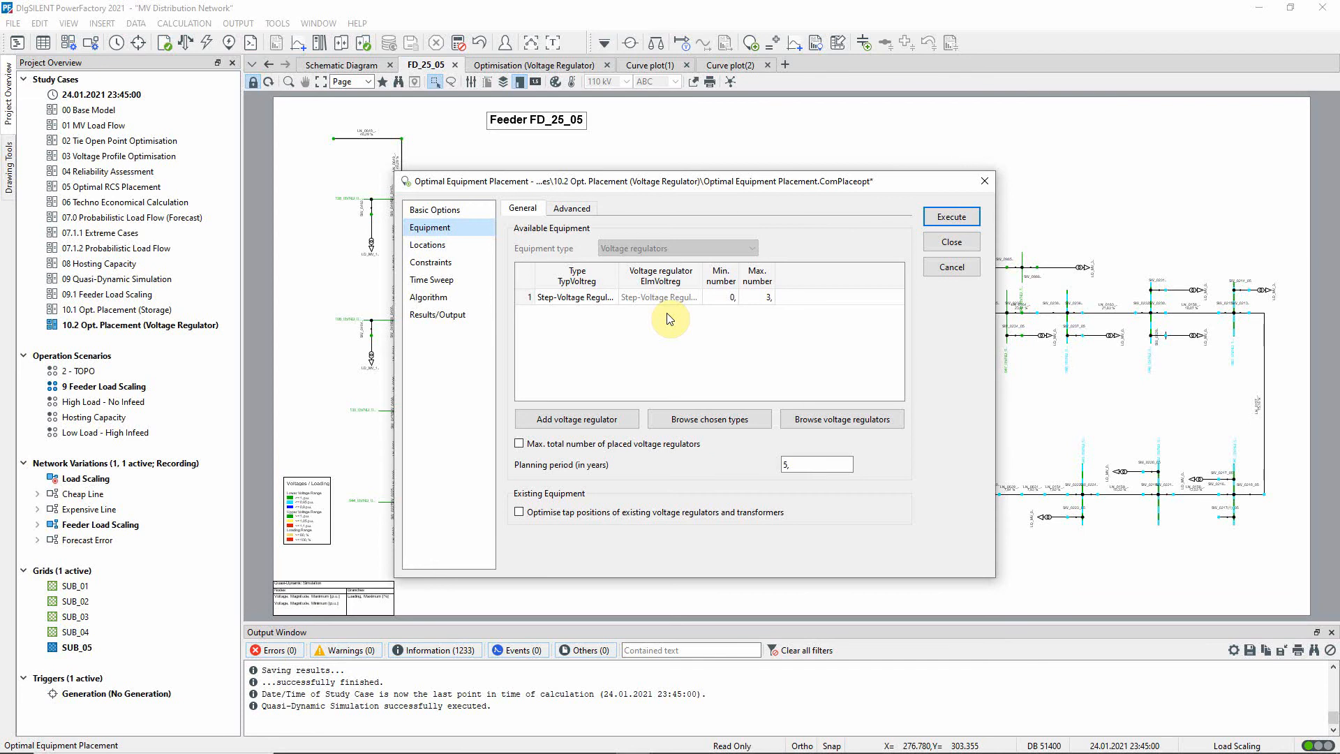
click(658, 296)
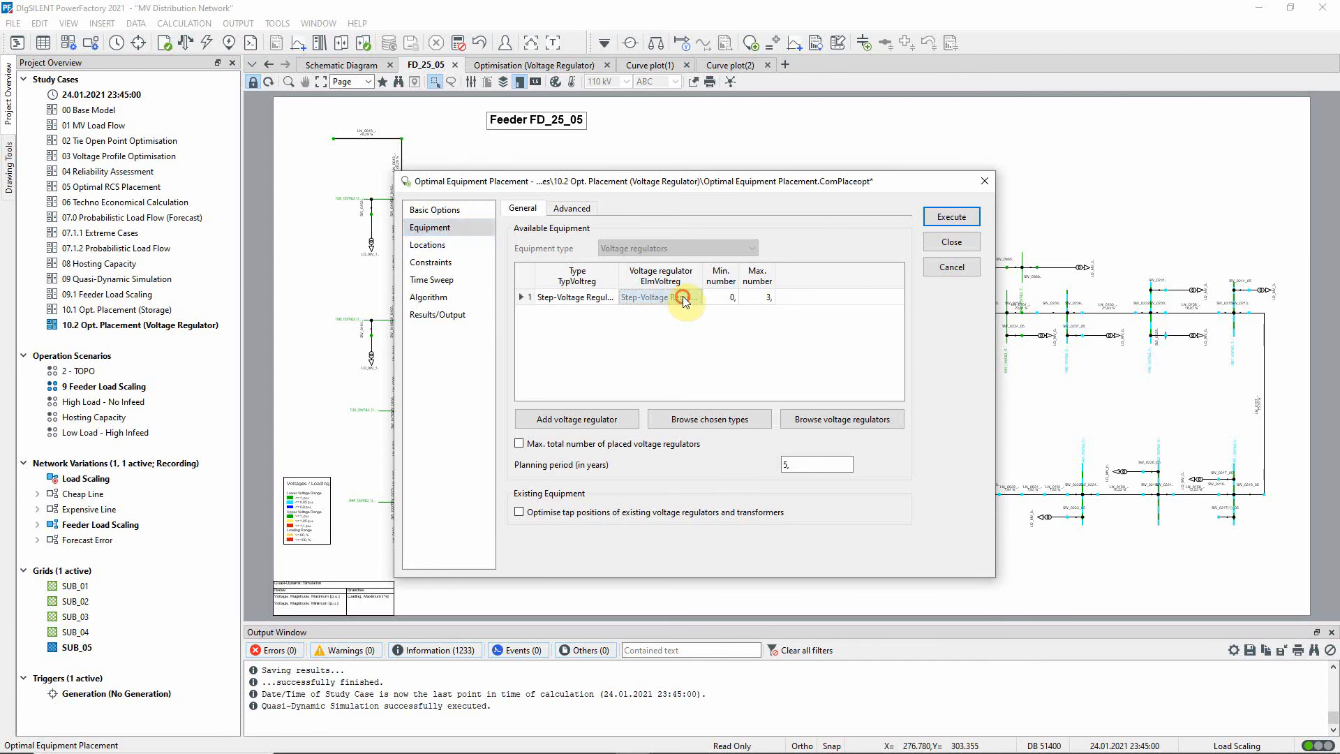
double_click(655, 296)
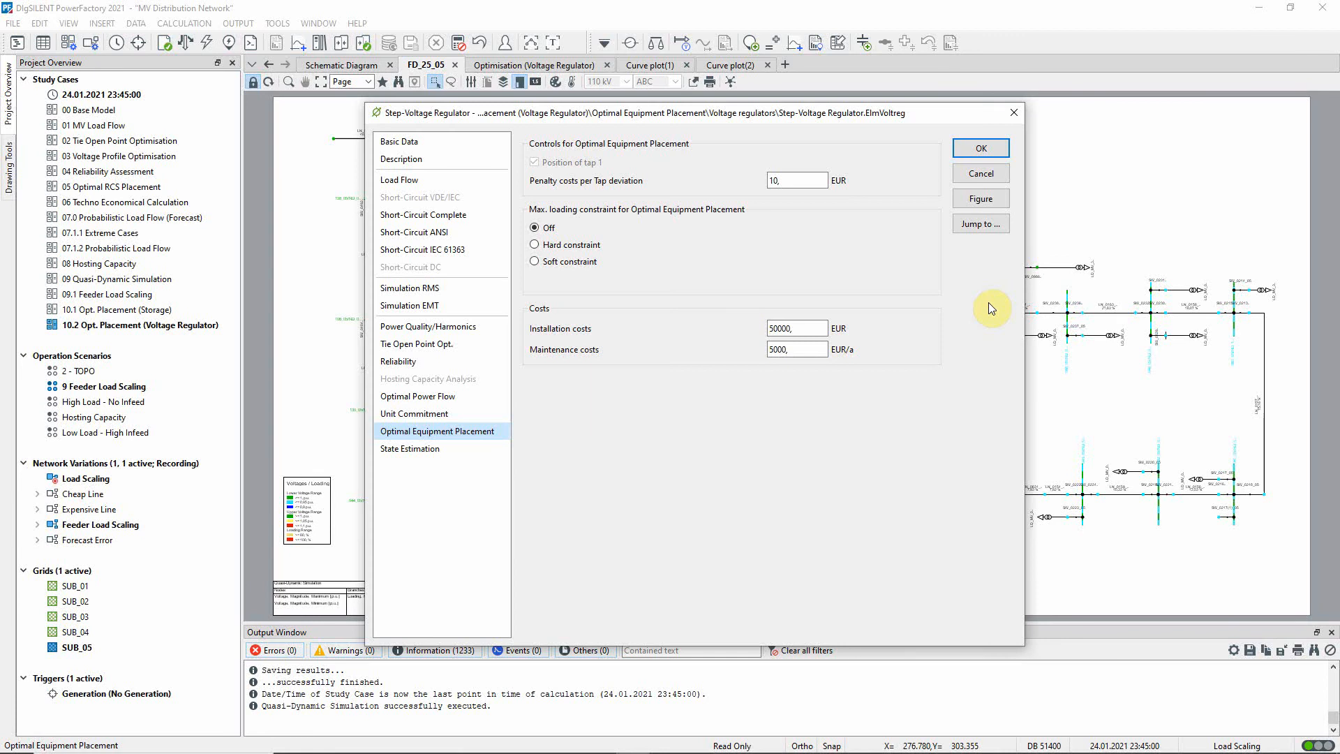
mouse_move(998, 183)
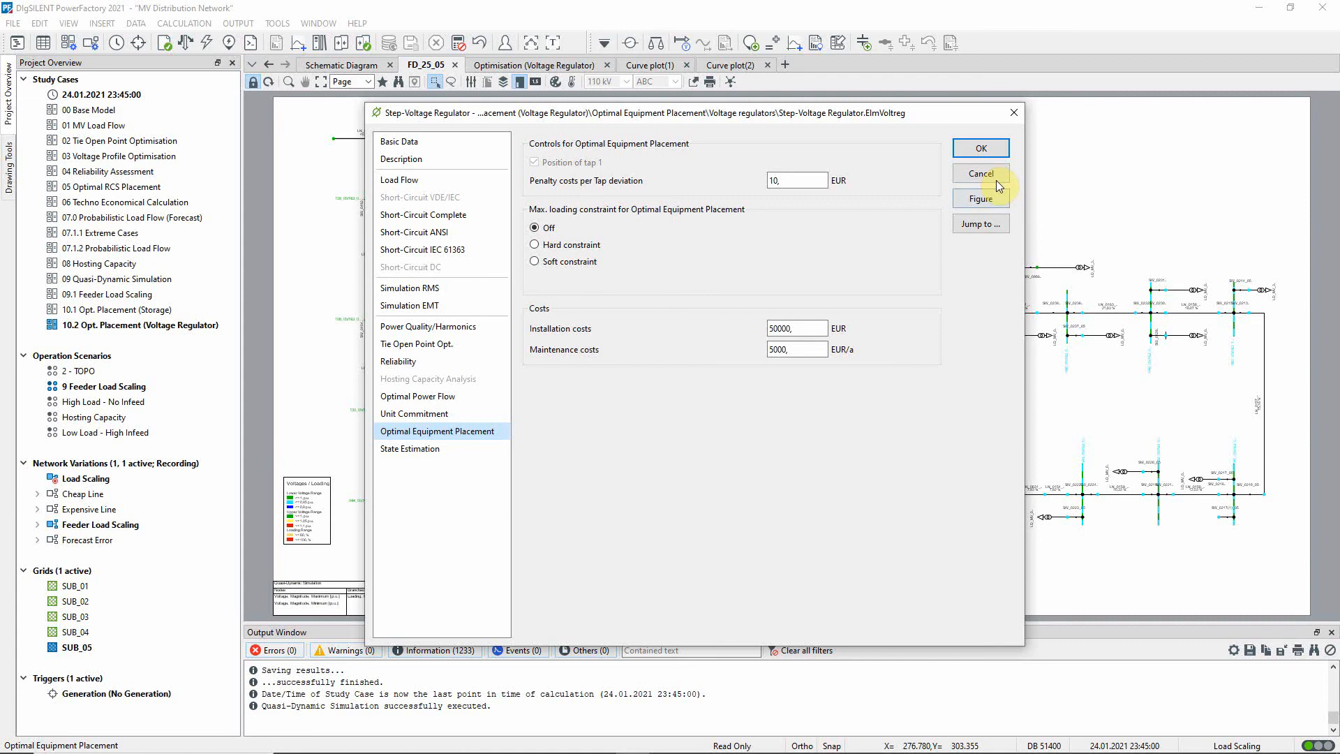
click(979, 174)
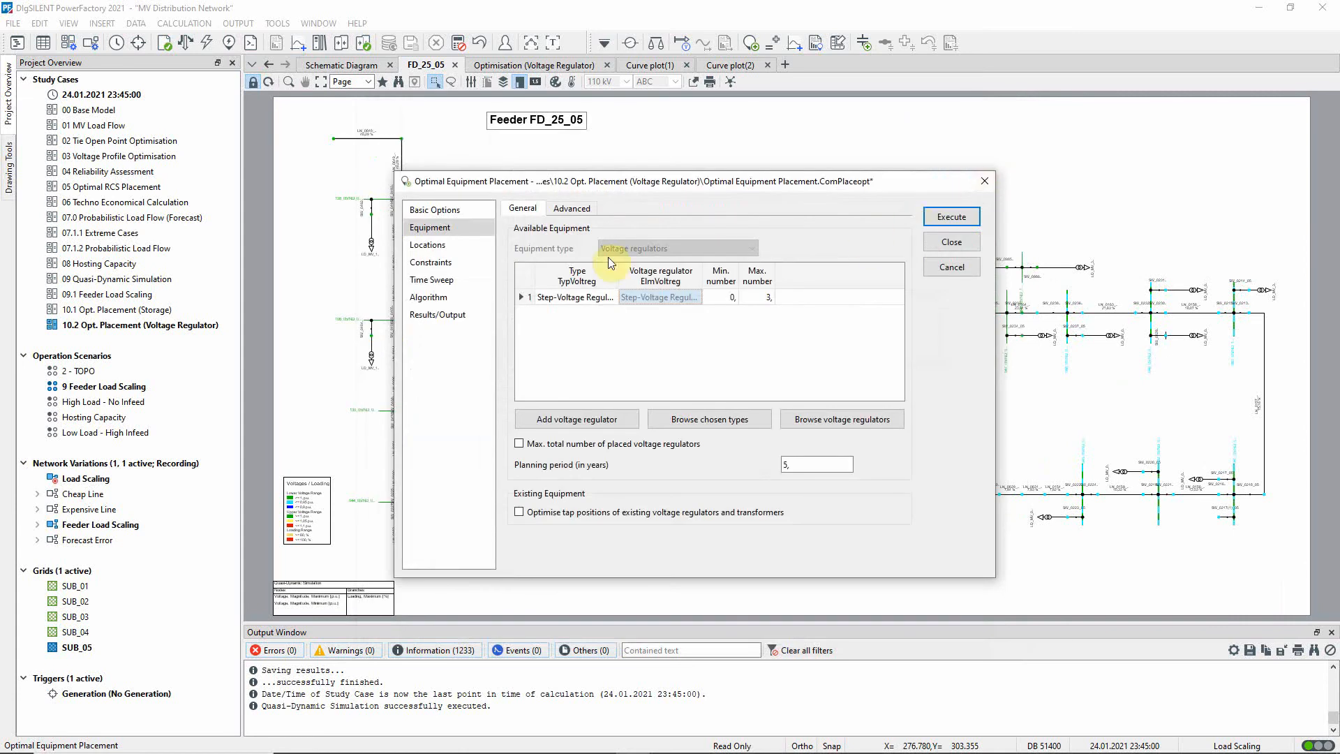
Check the 0.96/1.04 p.u. hard voltage limits and execute the placement
click(431, 263)
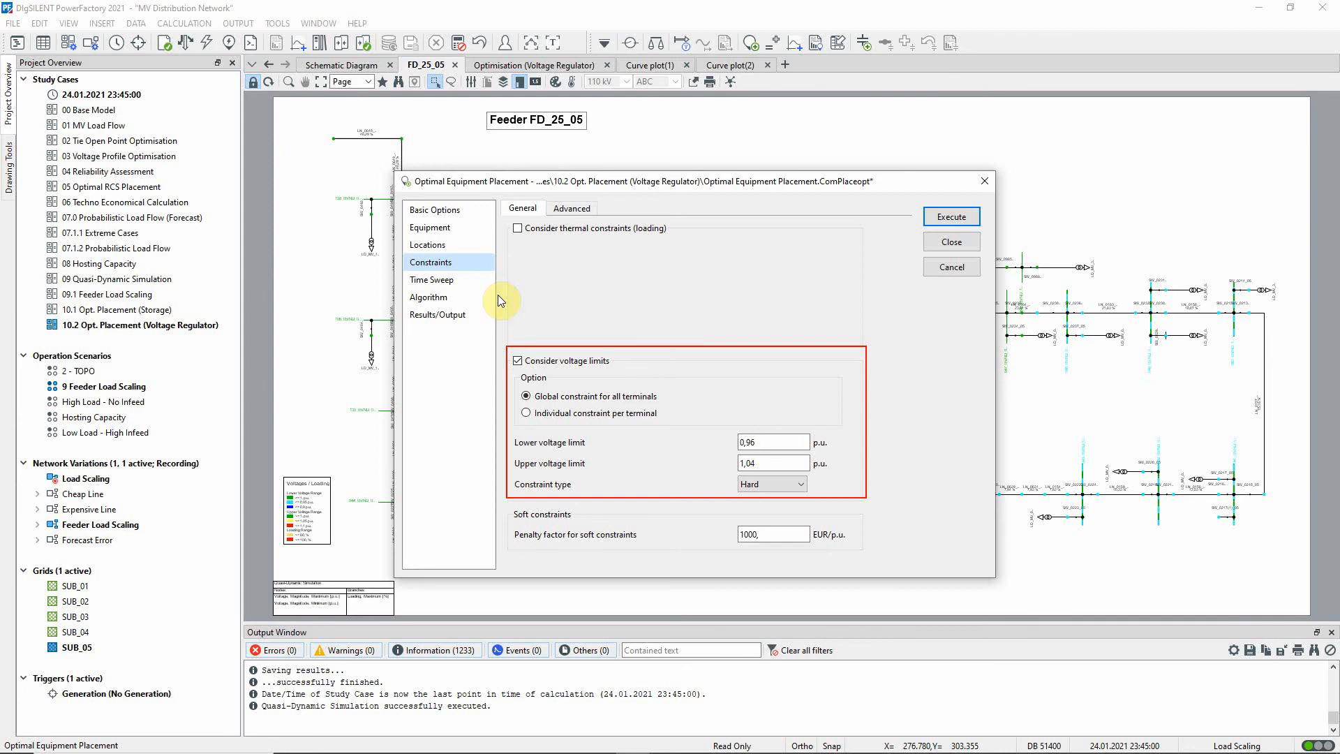
click(431, 279)
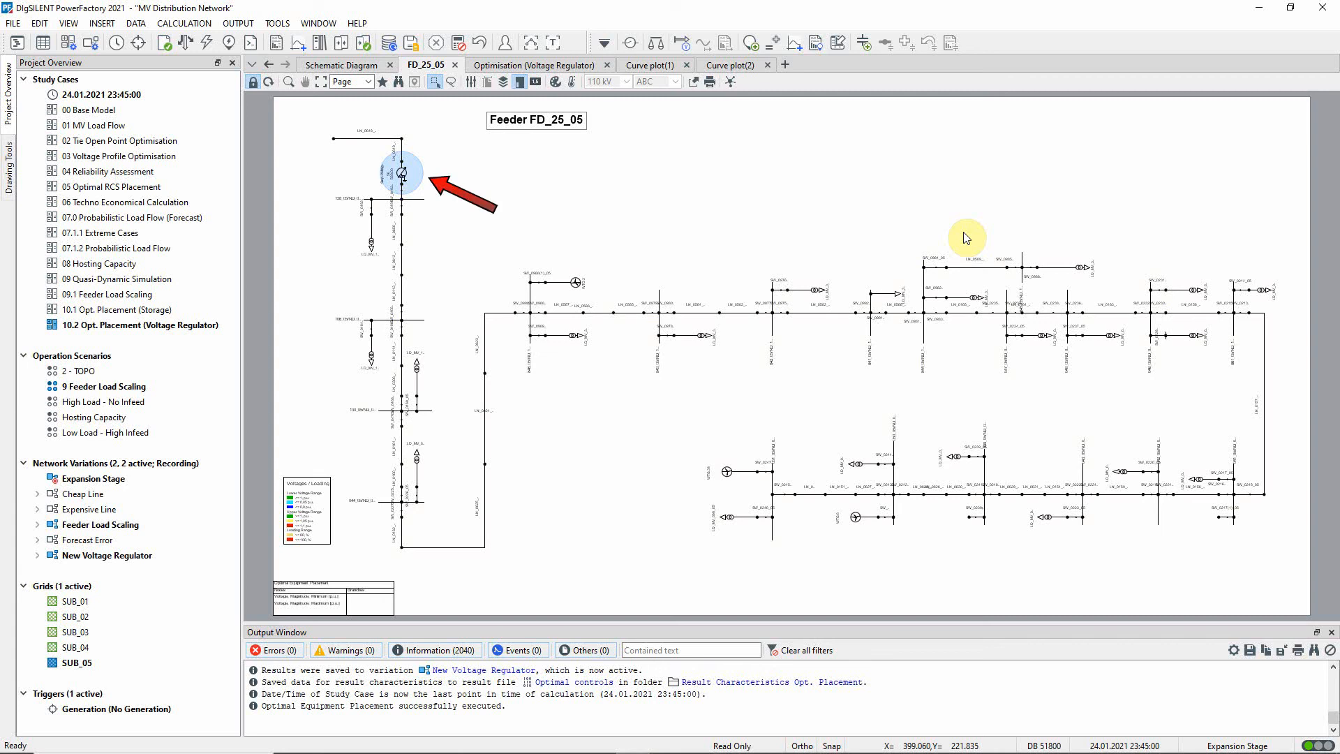
Show the Optimisation (Voltage Regulator) plots comparing FD_25_05's max and min voltages
click(533, 65)
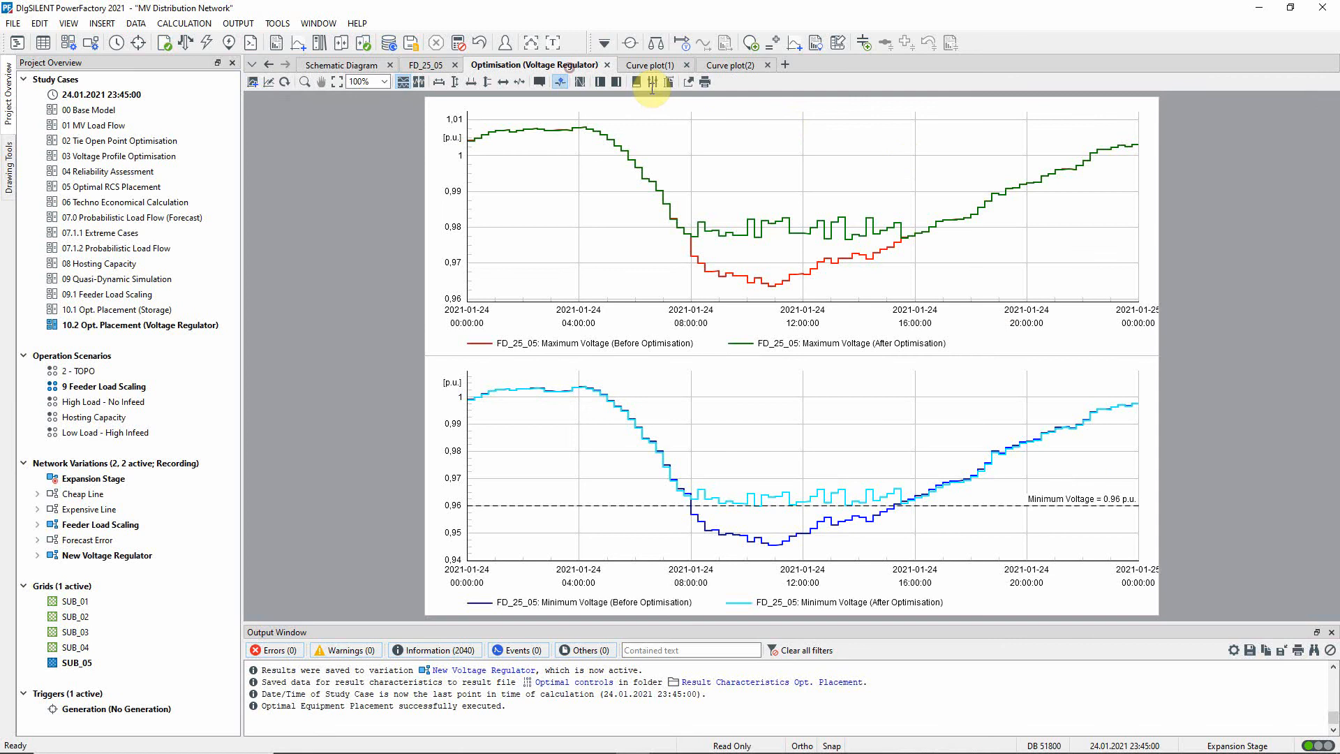
mouse_move(1208, 168)
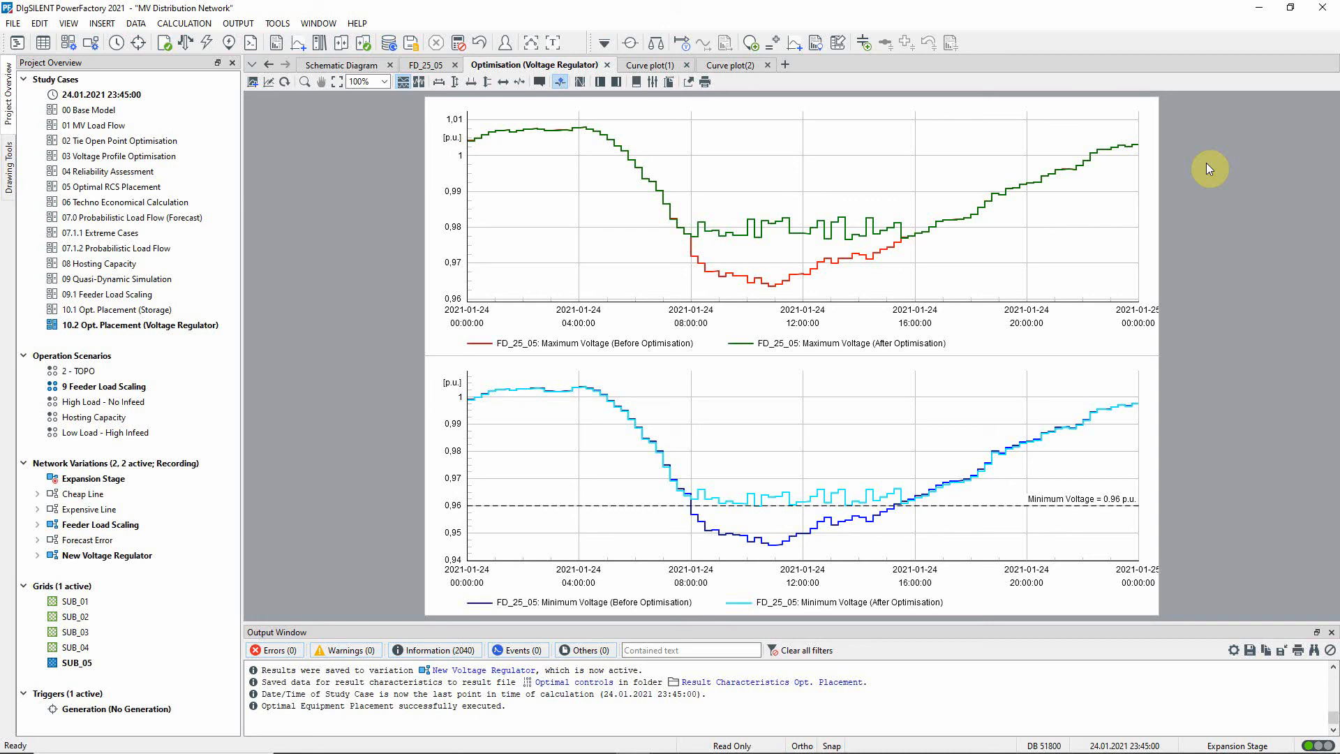
mouse_move(878, 64)
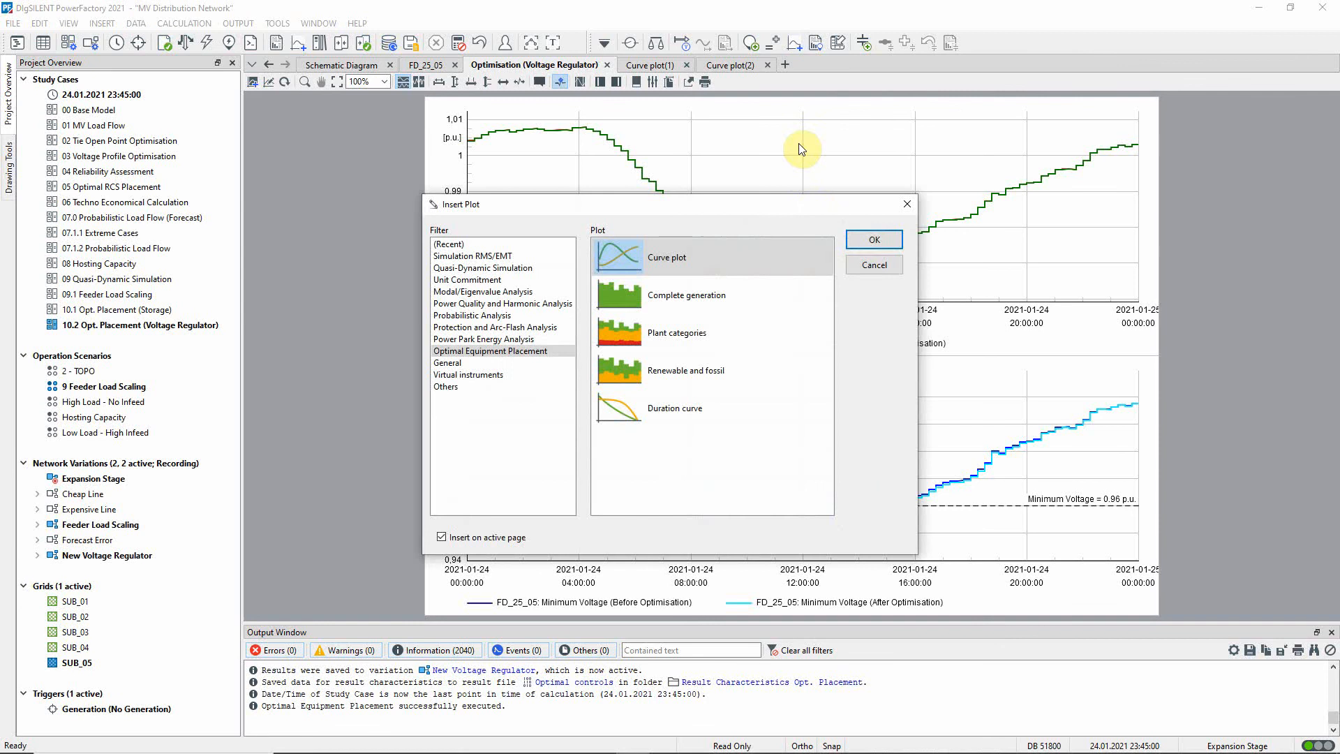
Add a curve plot of the Step-Voltage Regulator's tap position c:nntap
click(872, 239)
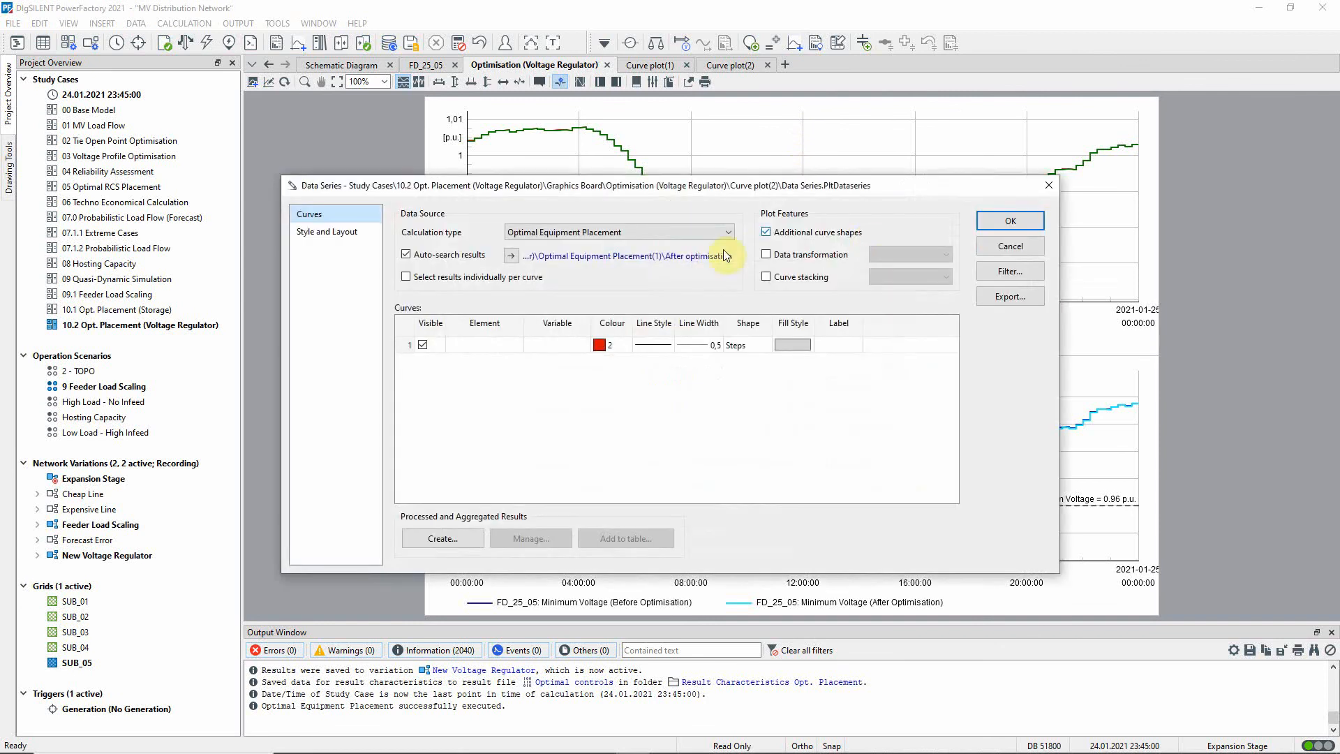
click(510, 255)
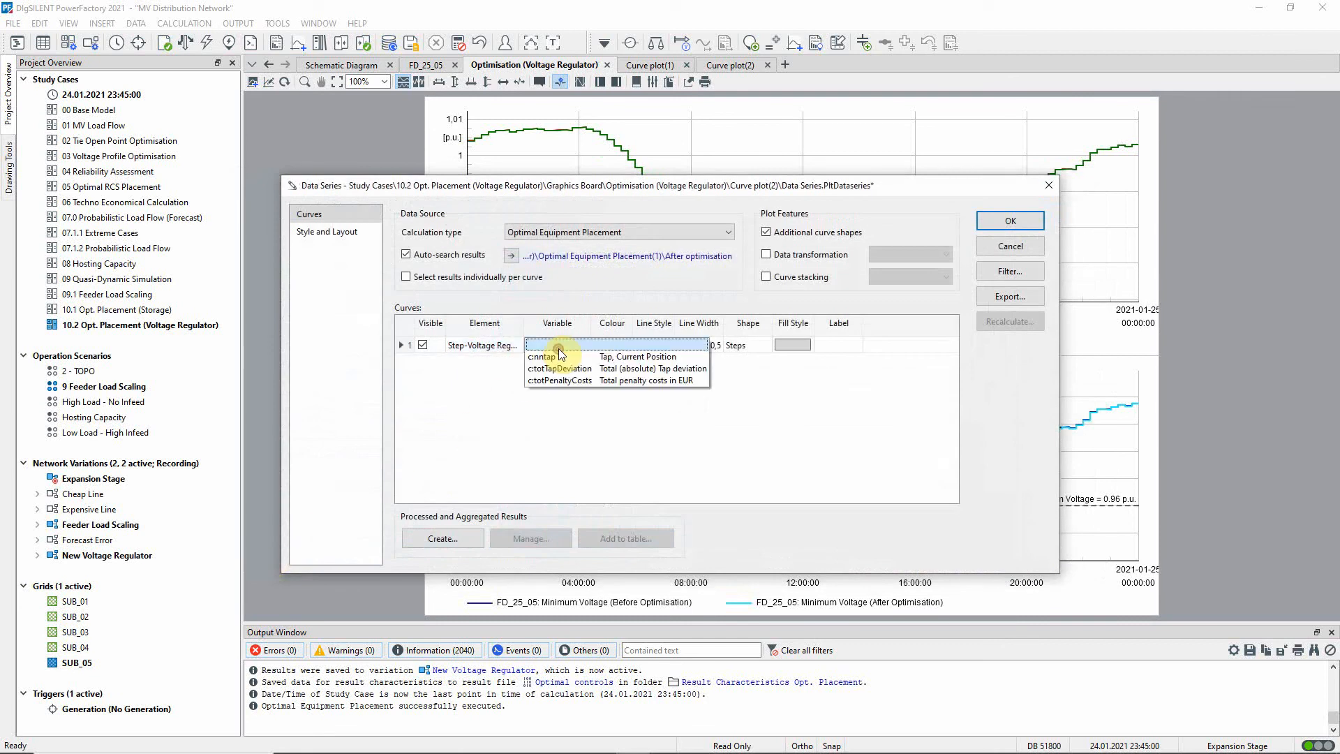
click(549, 344)
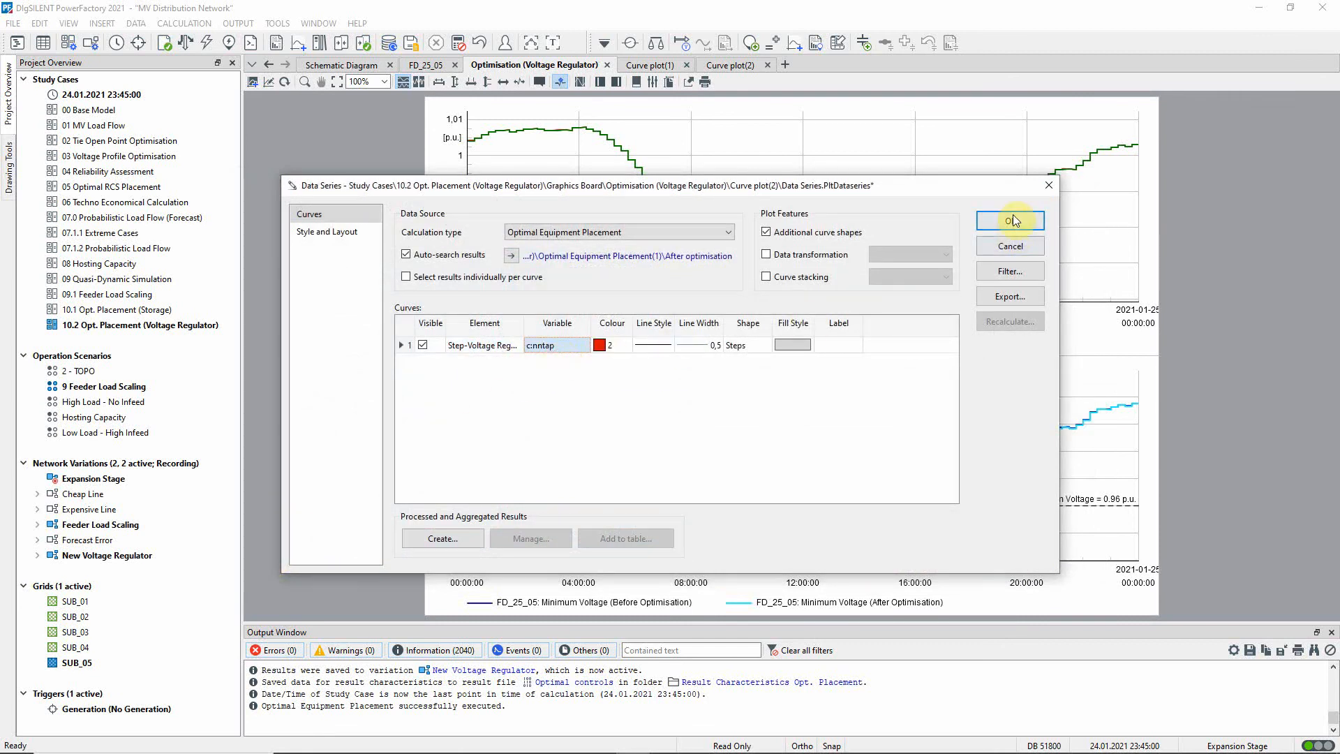
click(1009, 221)
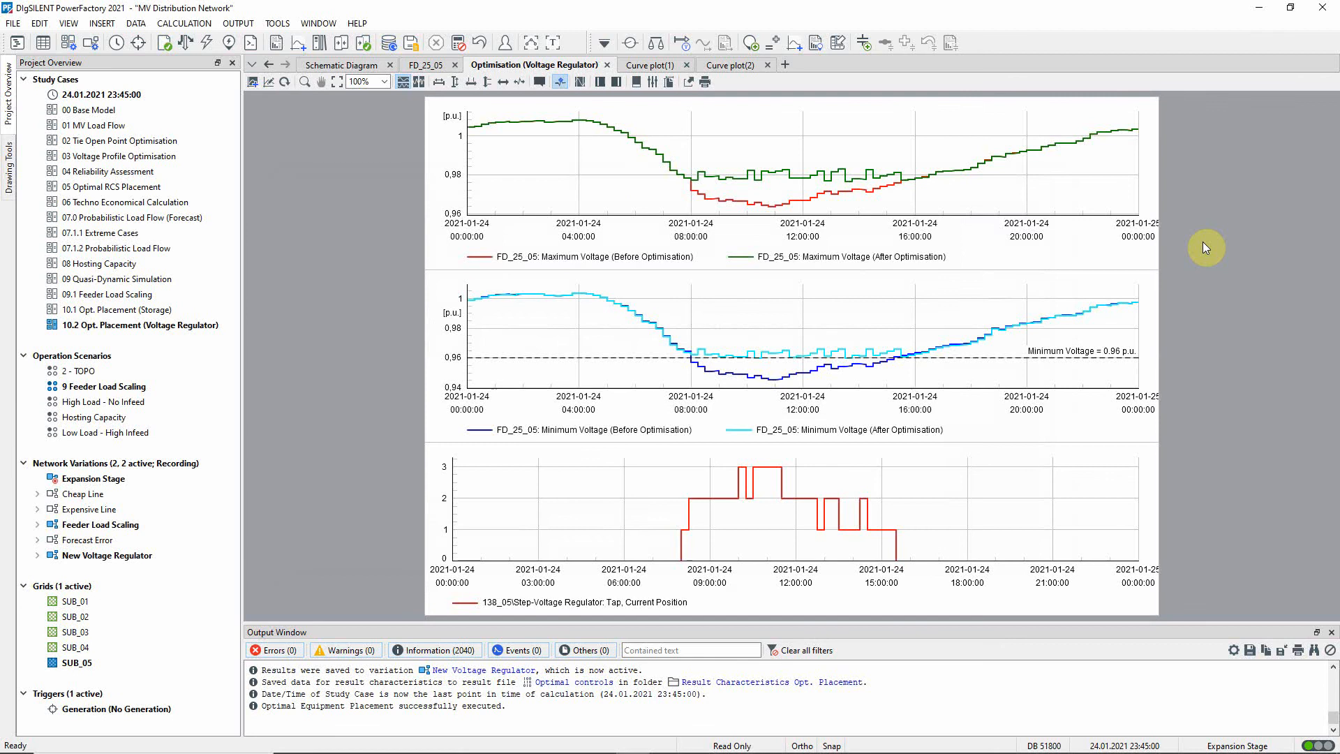
mouse_move(902, 110)
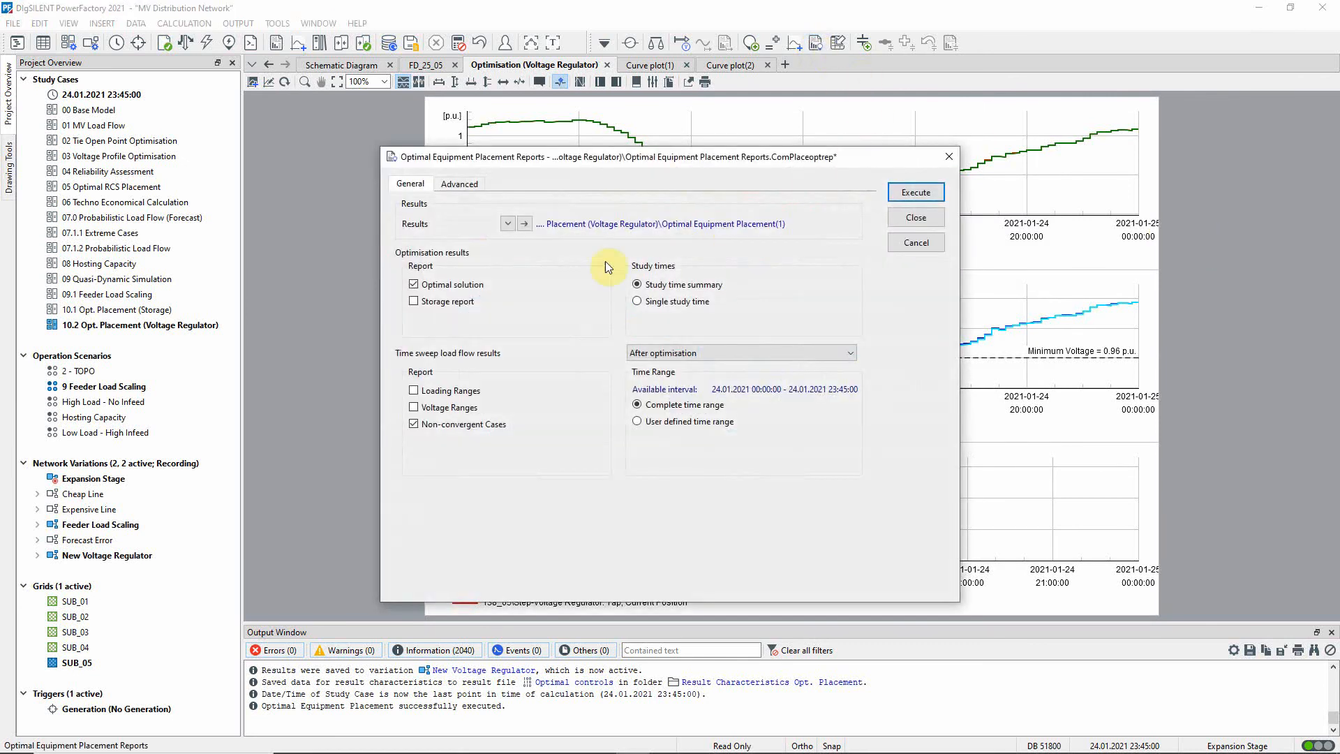
Generate the placement report and show Transformers/Voltage Regulators control elements
click(413, 407)
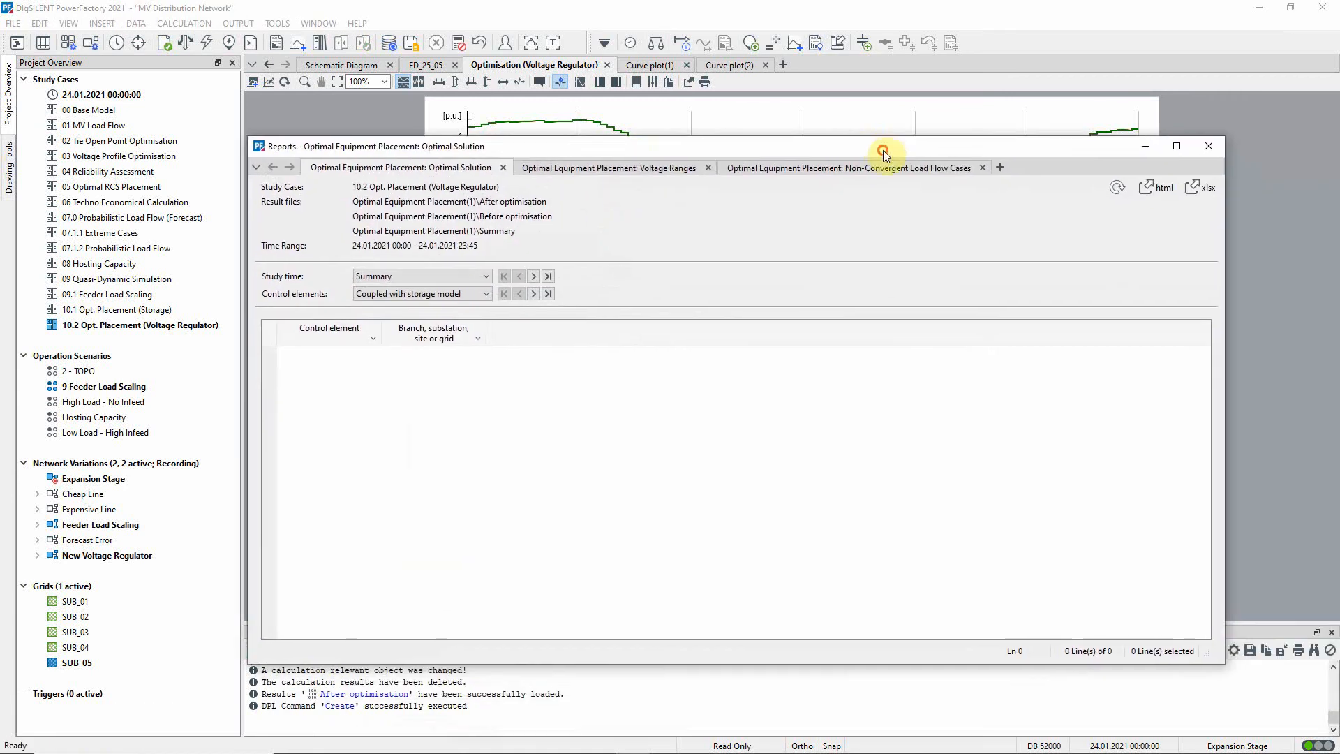
click(484, 293)
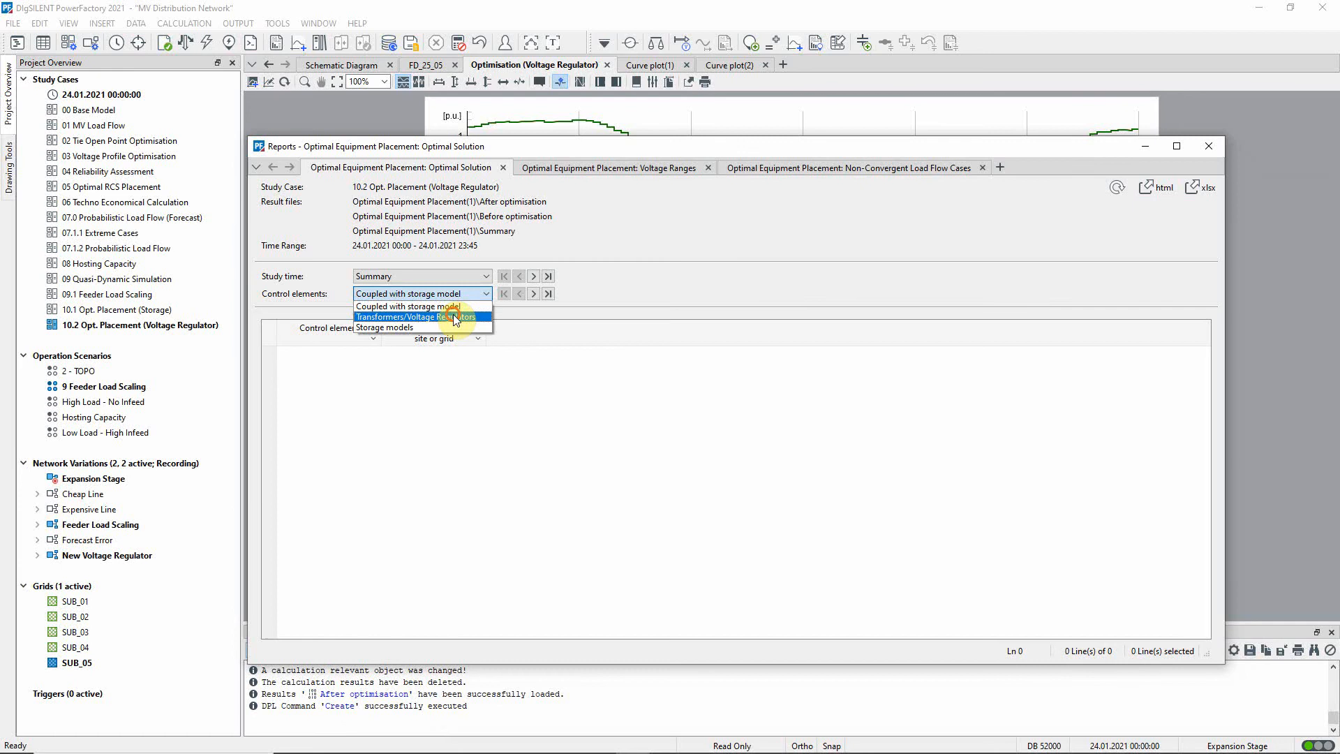
click(416, 316)
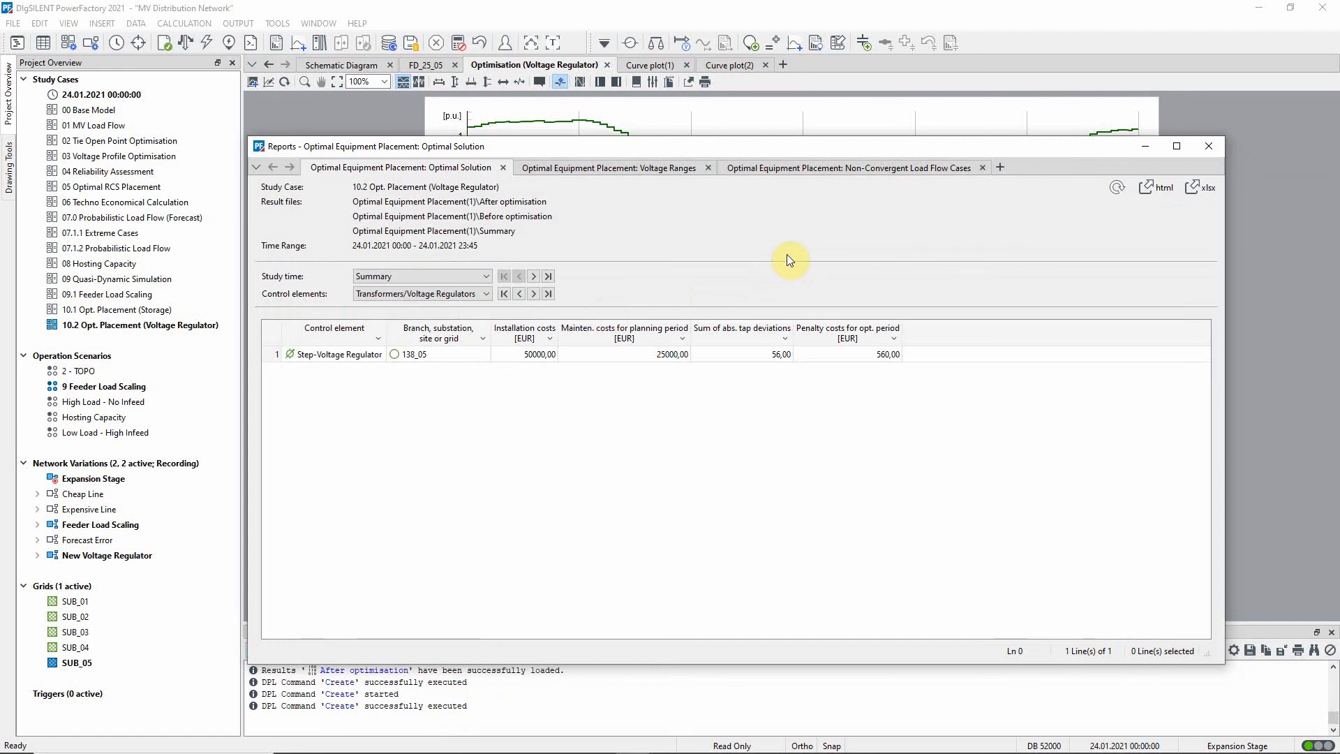